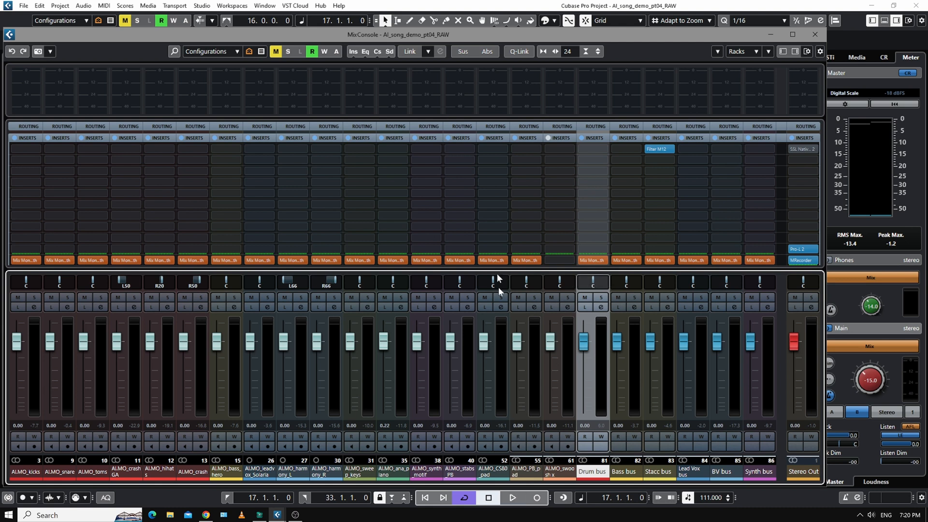
Audition the song briefly from the Stereo Out before changing its inserts.
click(511, 498)
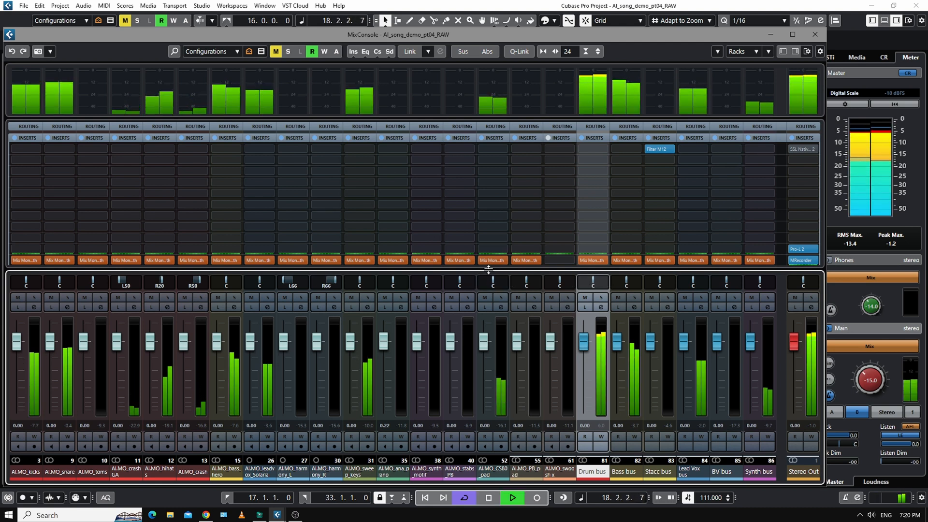
click(512, 498)
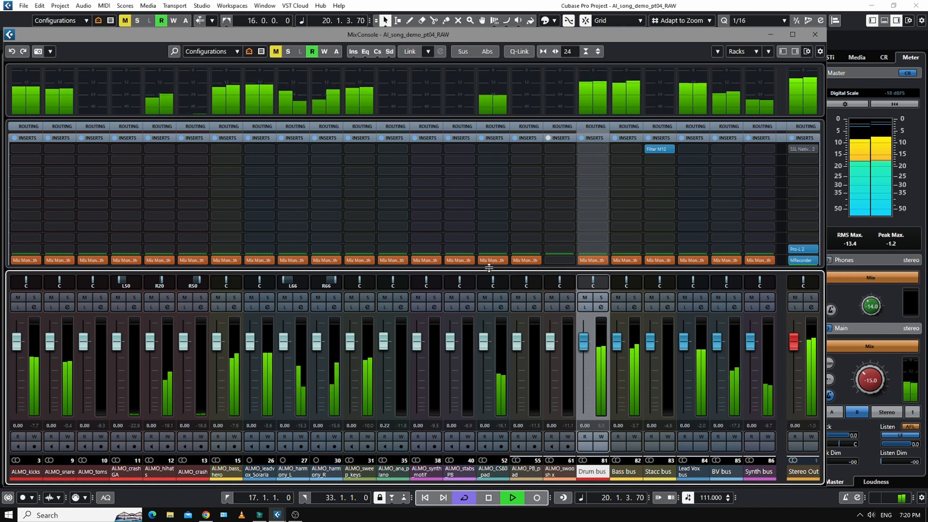
click(512, 496)
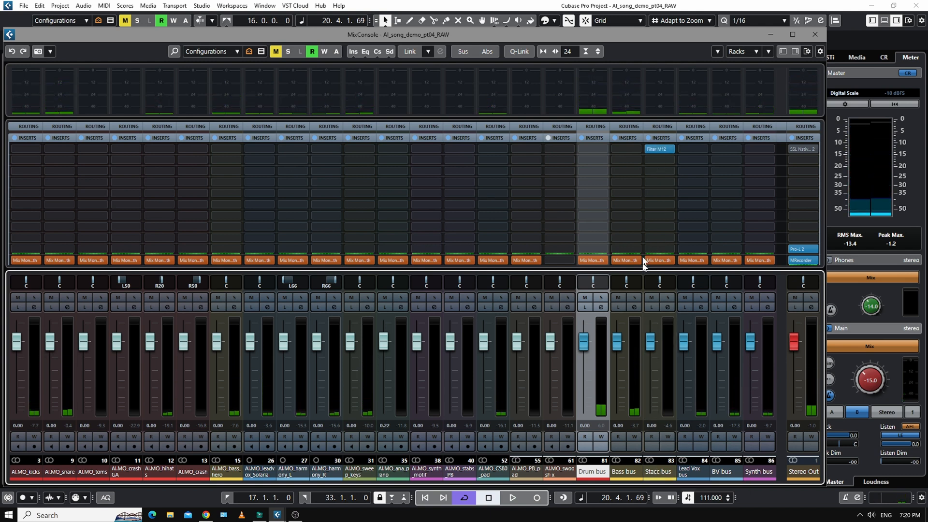
click(658, 149)
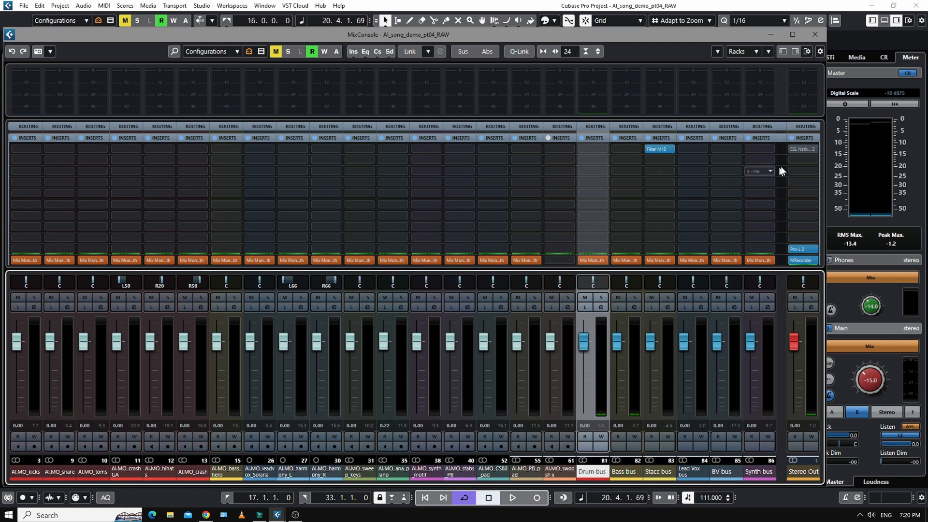
mouse_move(802, 250)
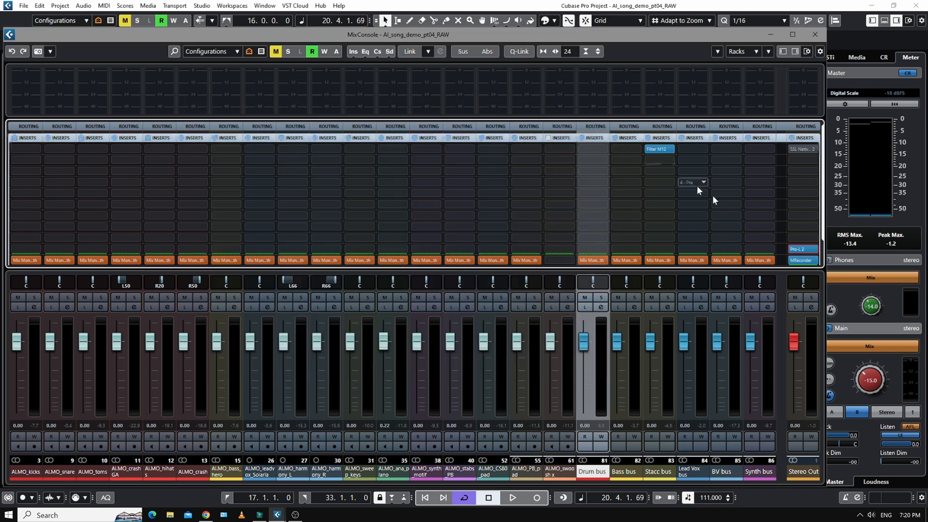
Review and remove the MRecorder and limiter inserts, leaving only the SSL bus compressor.
click(801, 260)
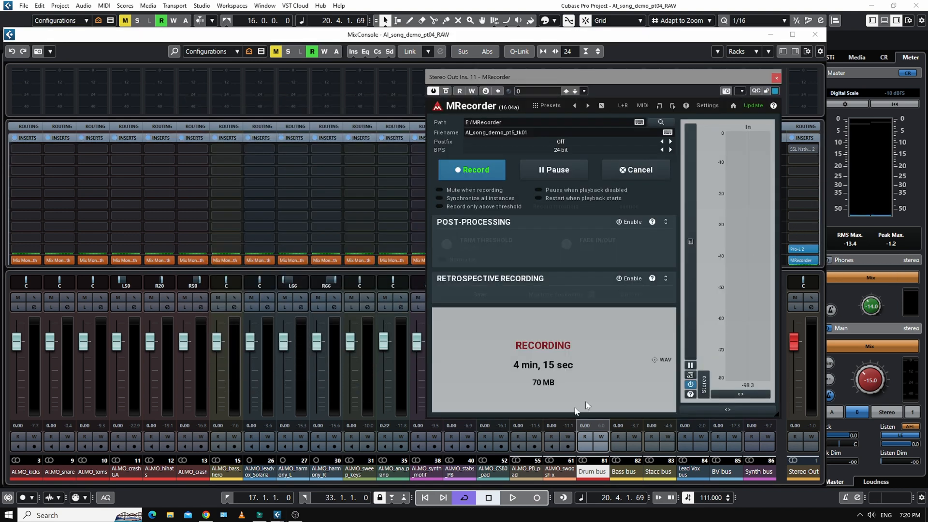
click(511, 498)
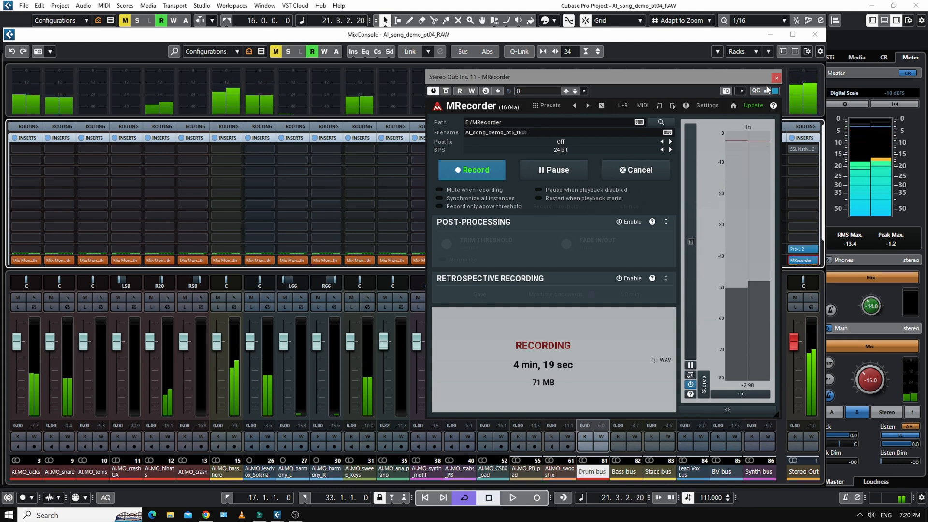
click(777, 77)
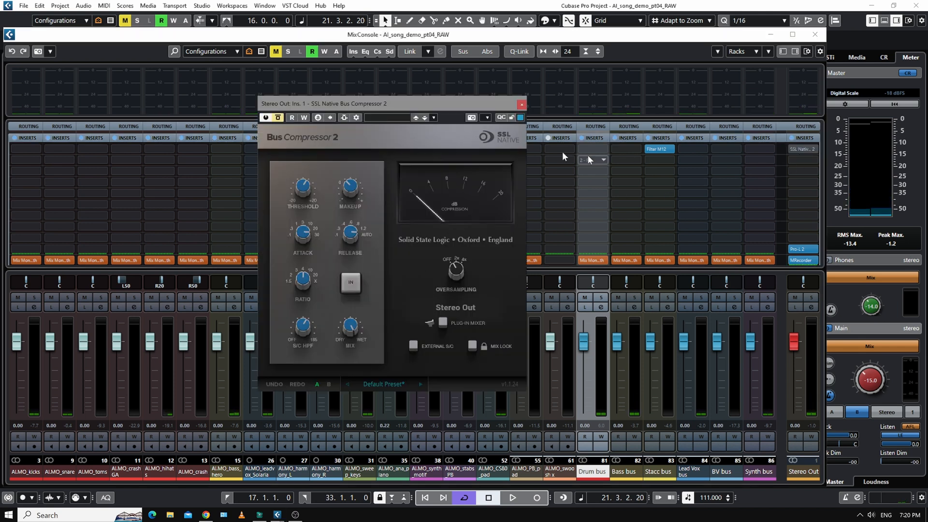
click(521, 105)
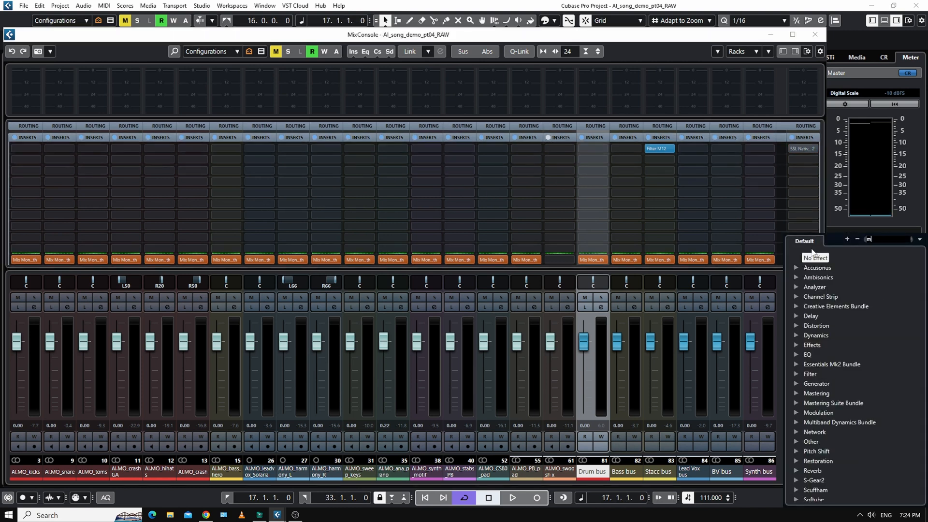
Search 'mix' and insert Mix Monolith on the Stereo Out.
text(ix)
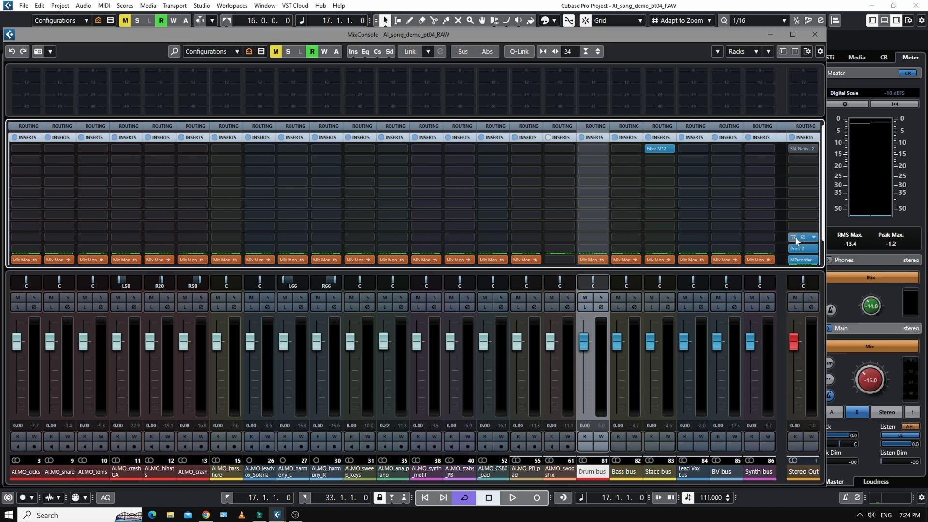
click(798, 248)
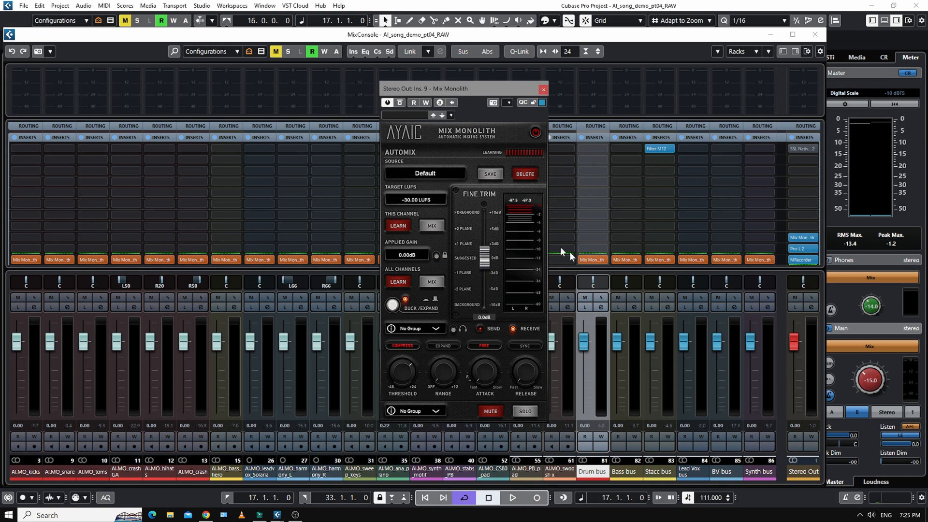
mouse_move(444, 215)
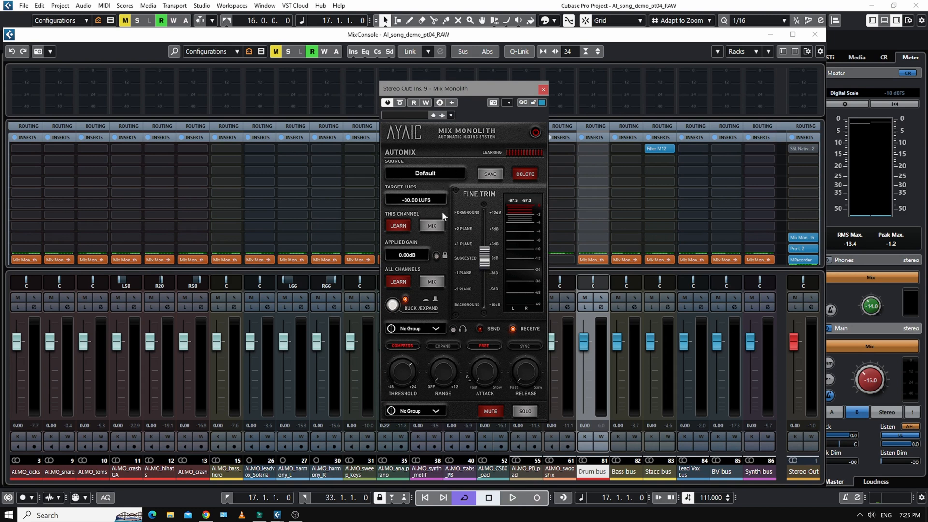
Load the Master > Mixdown (post-comp) factory preset targeting -16 LUFS.
click(425, 173)
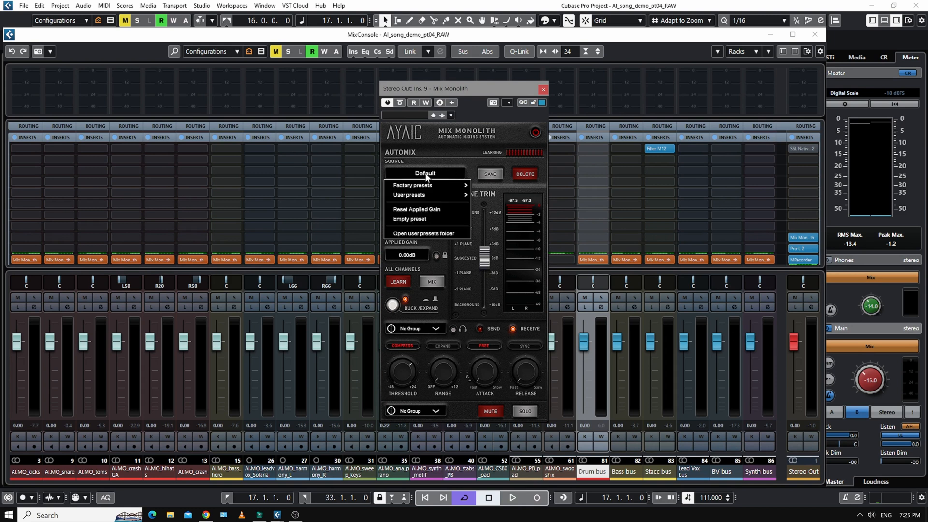
click(413, 185)
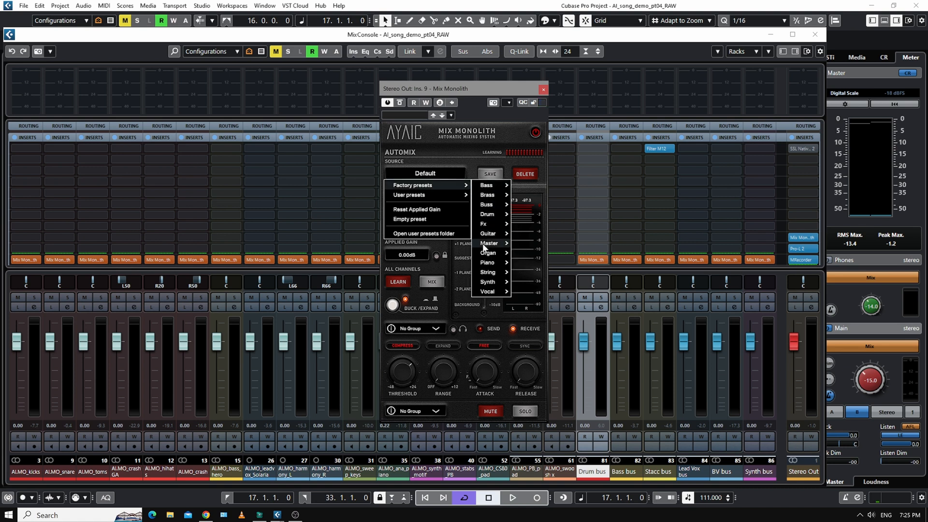
click(488, 244)
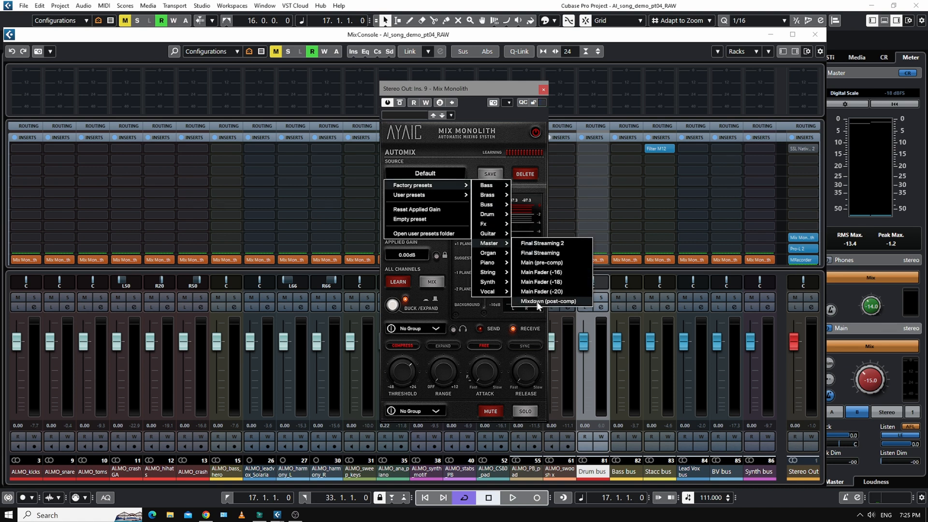
mouse_move(544, 303)
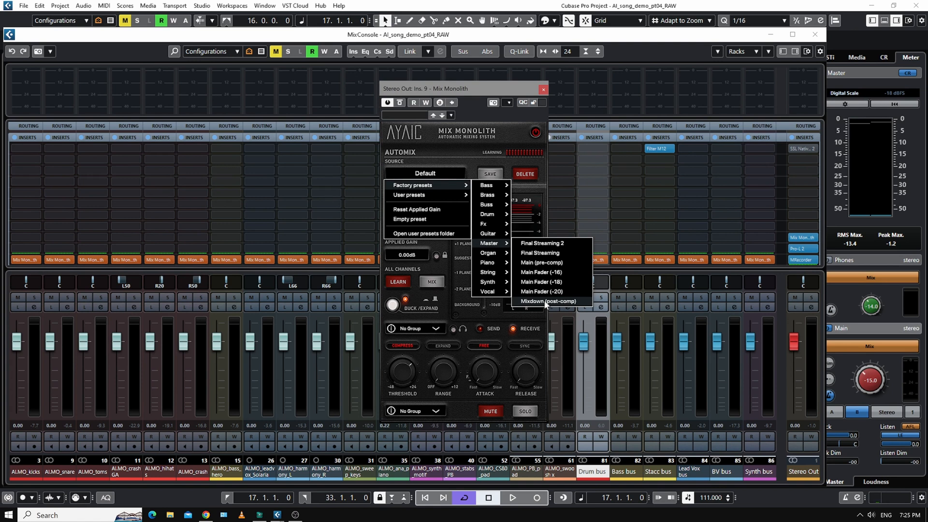
click(548, 301)
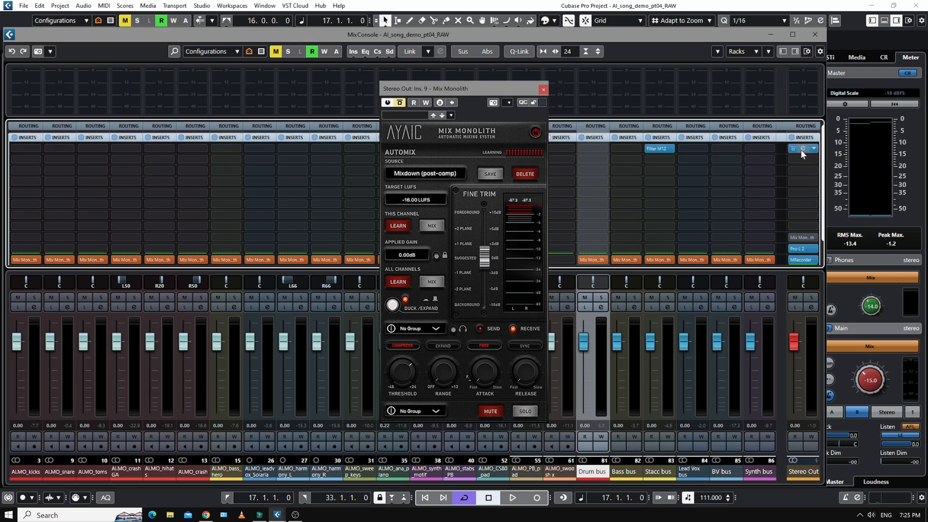
Check the SSL bus compressor on the Stereo Out during playback and close it.
click(802, 149)
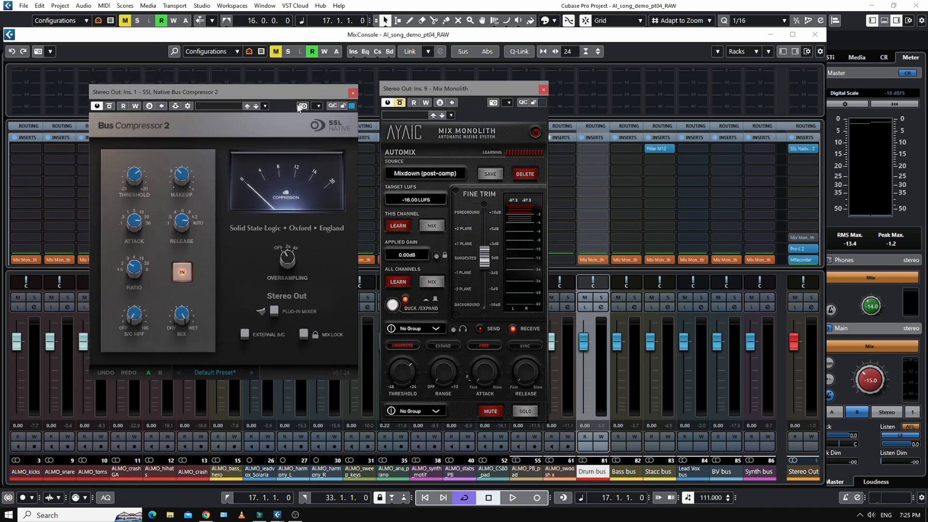
click(511, 497)
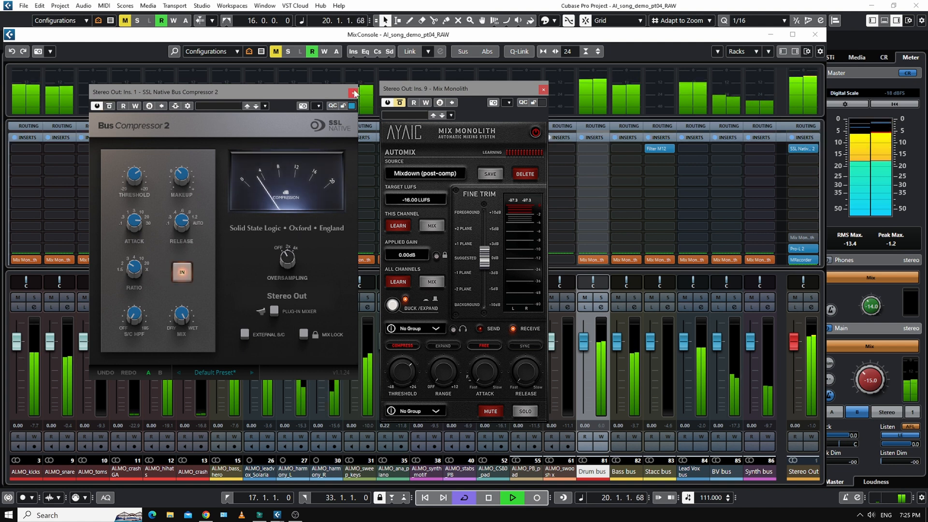
click(355, 93)
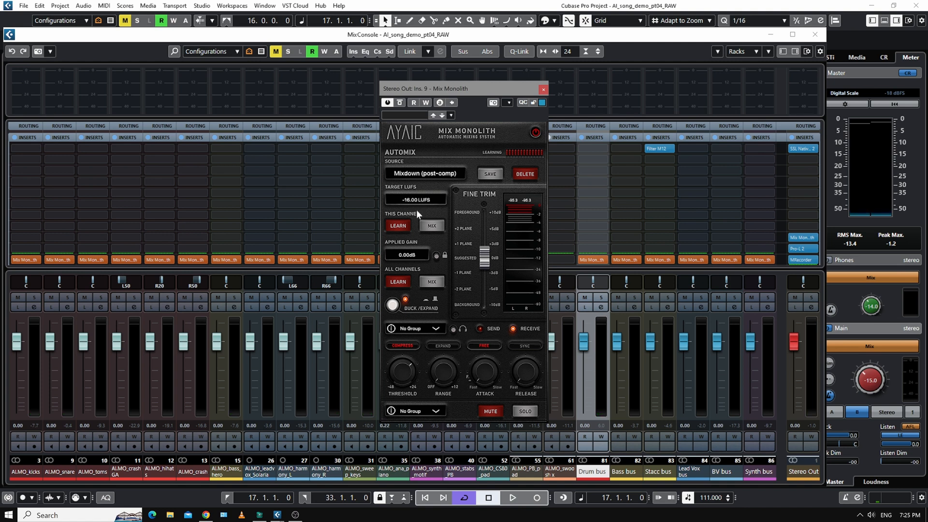
Let Mix Monolith learn the playing mix to 0.43 dB applied gain and close it.
click(513, 498)
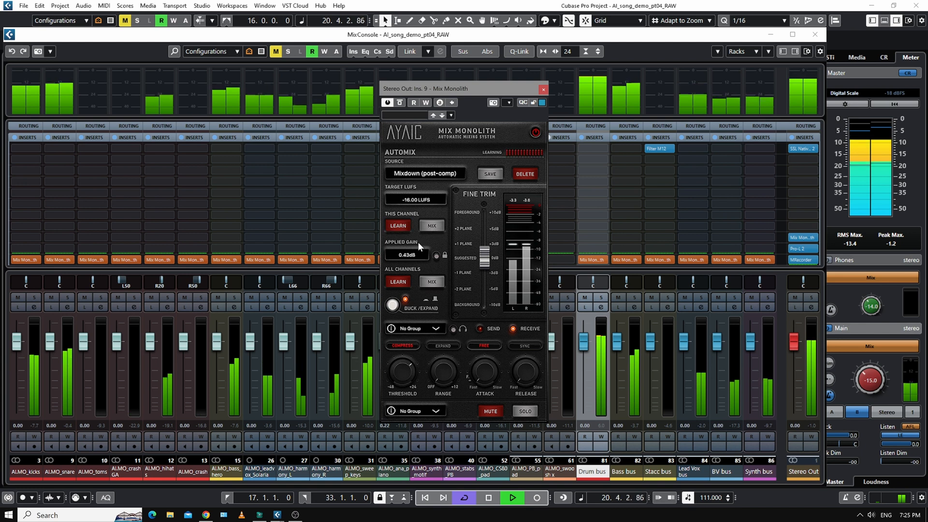
click(511, 497)
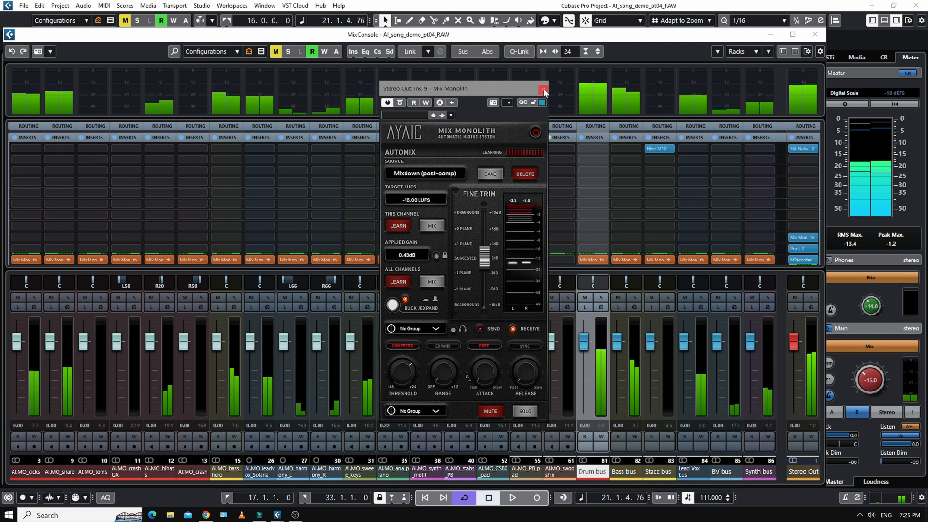
click(543, 89)
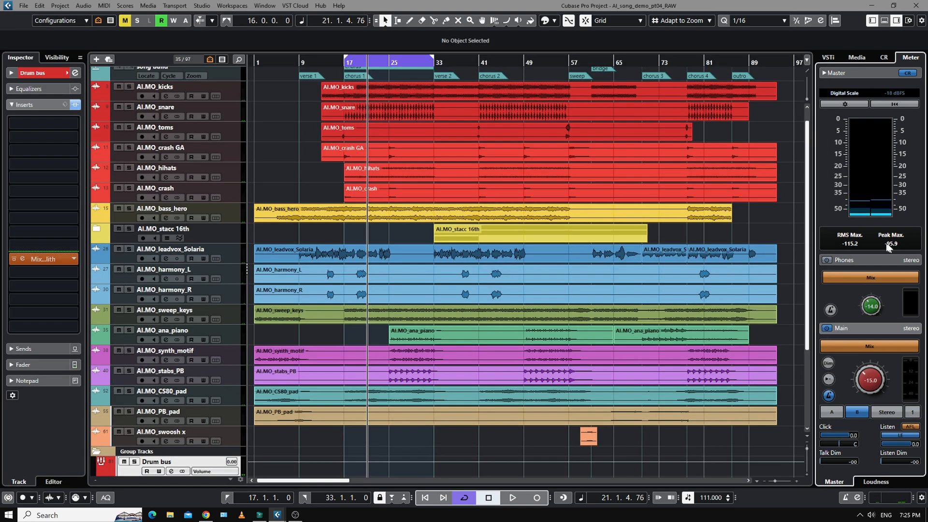
Reset the peak meter, play the song and show Pro-L 2 reading about -16.3 LUFS integrated.
click(511, 498)
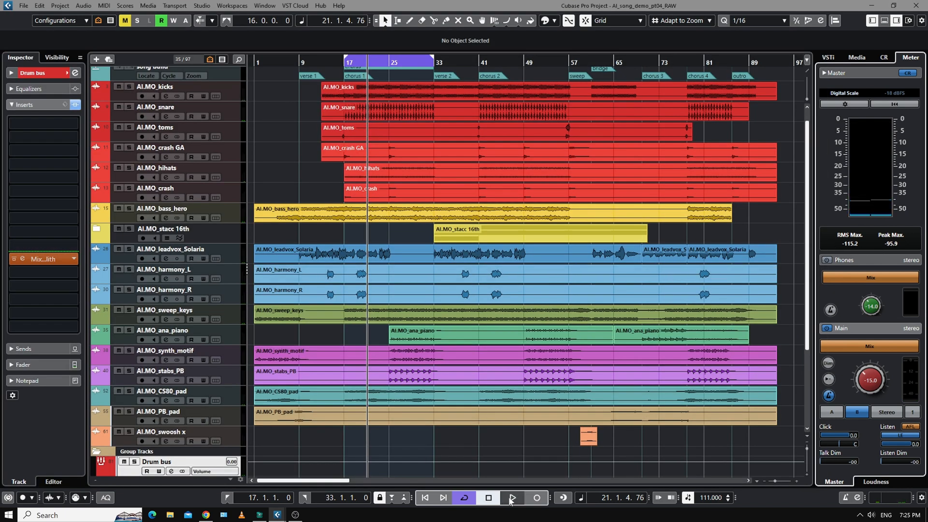
click(511, 497)
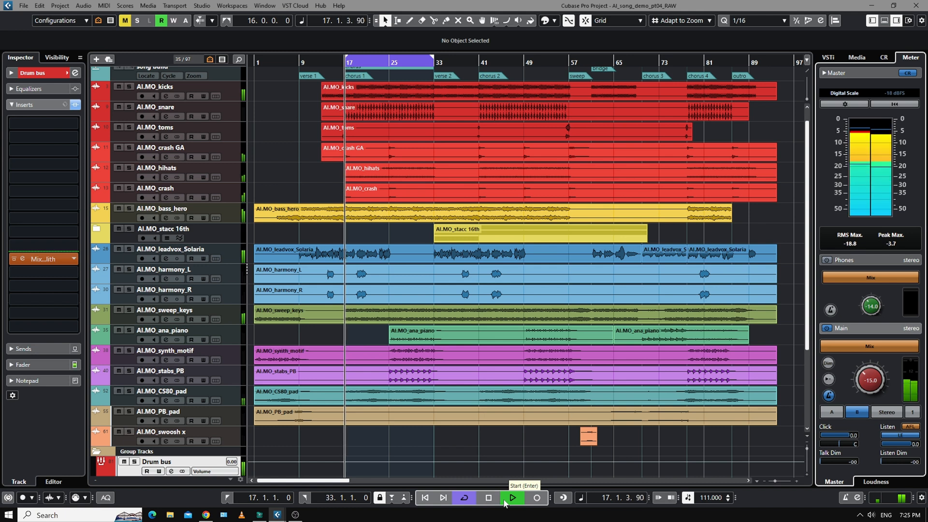
click(512, 497)
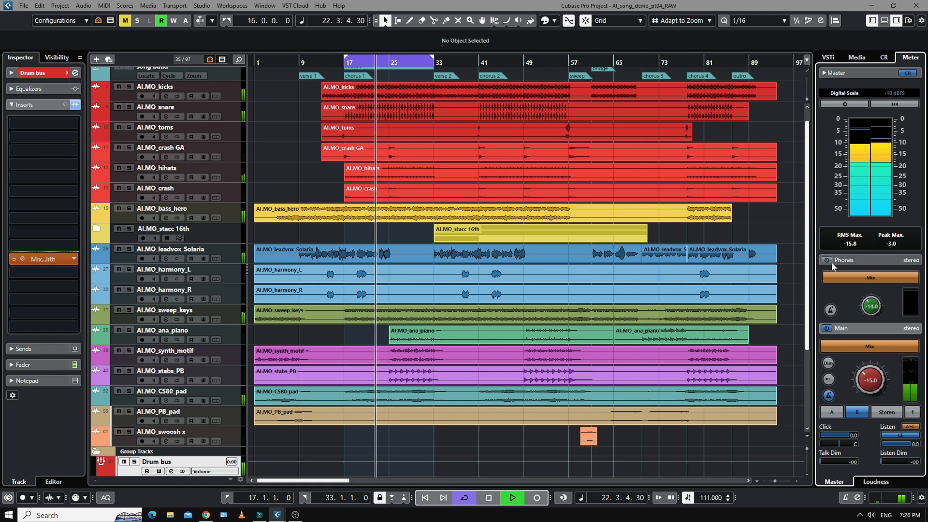
click(490, 497)
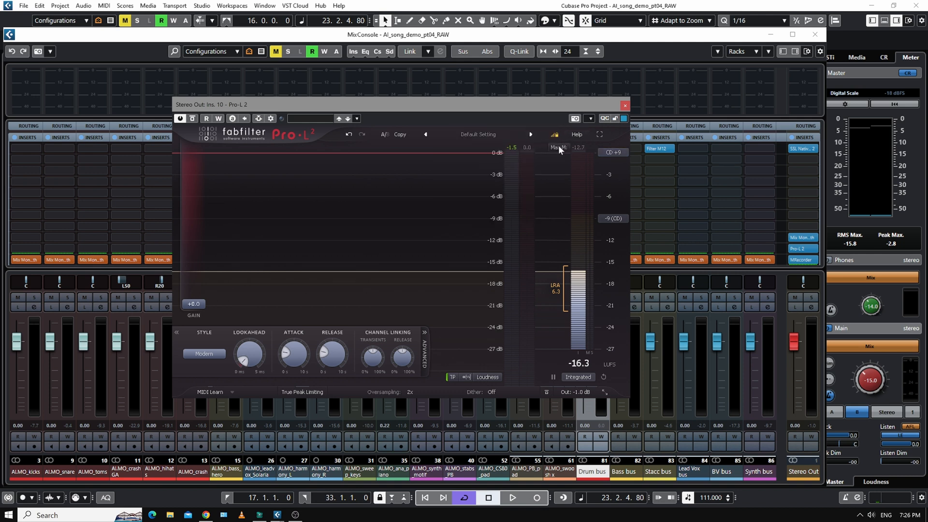
Close the Pro-L 2 limiter window, leaving the MixConsole in view.
click(624, 105)
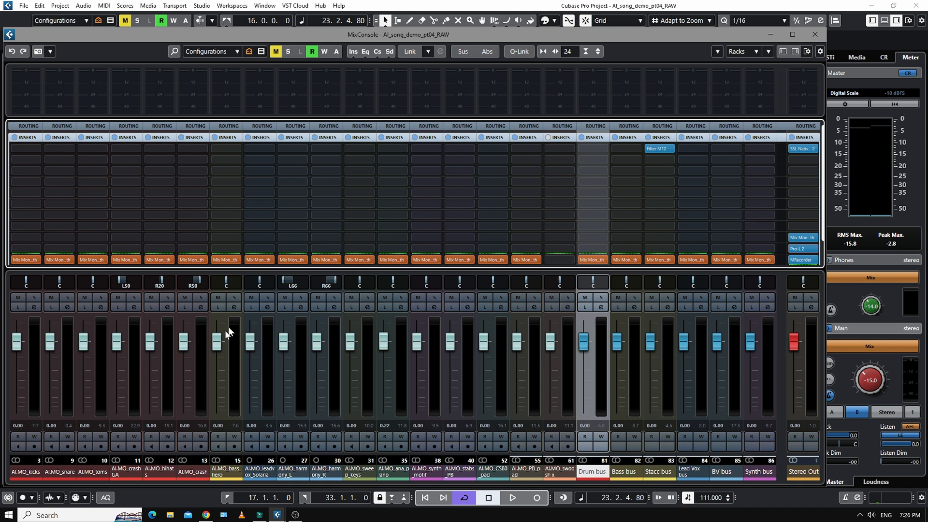
mouse_move(236, 421)
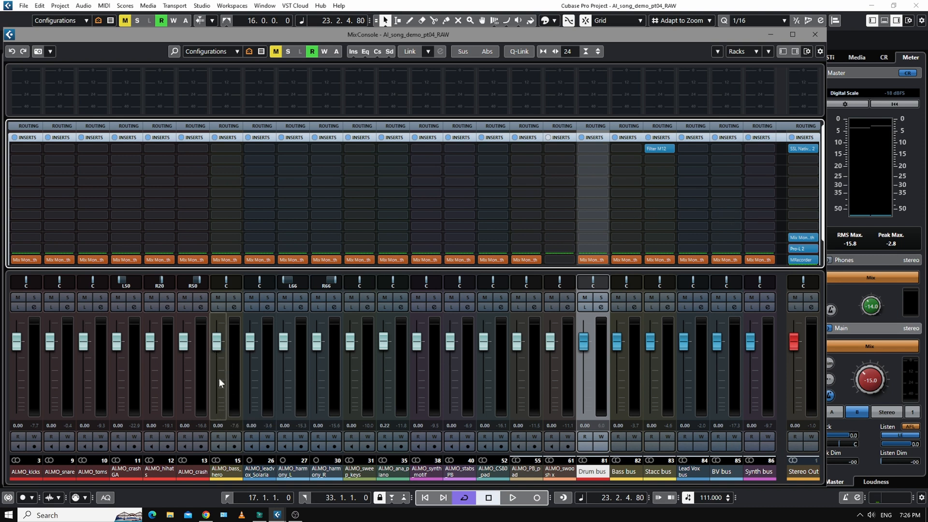
mouse_move(215, 363)
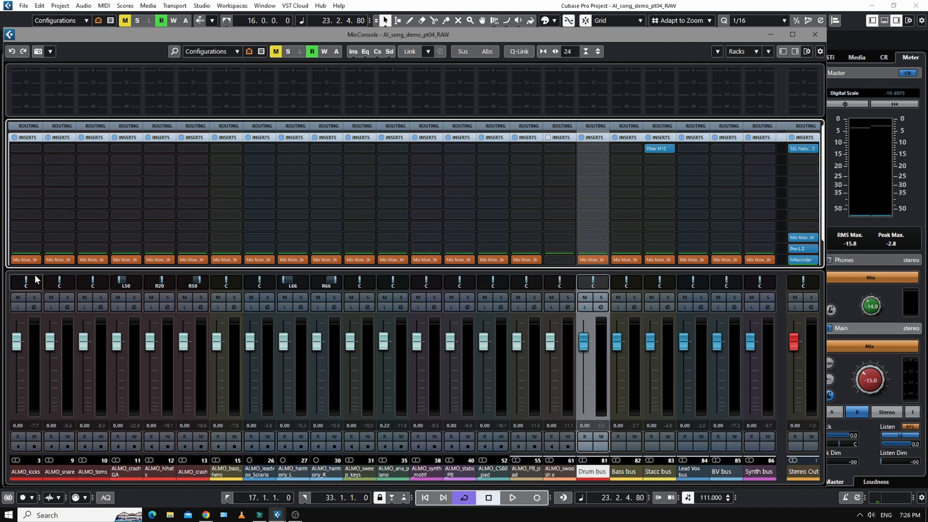
mouse_move(776, 289)
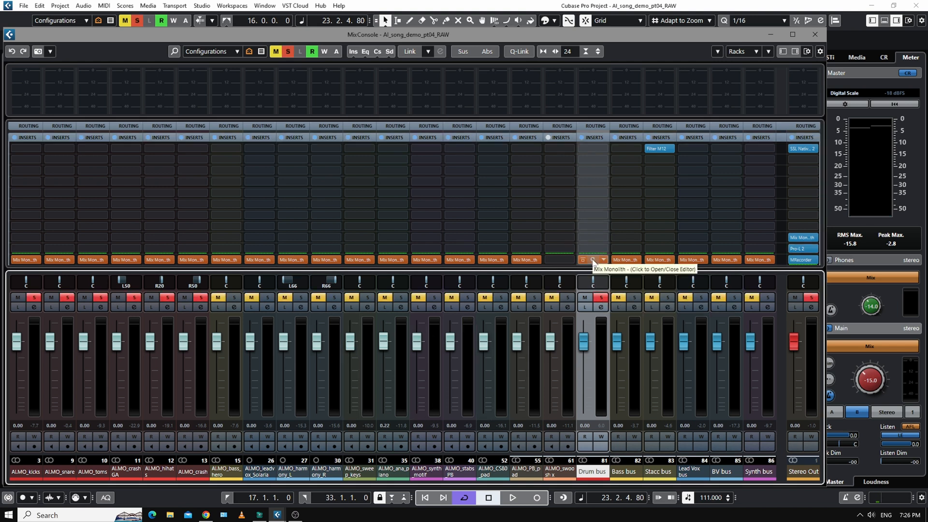
Show the Drum bus Mix Monolith editor and audition the soloed drums through it.
click(582, 260)
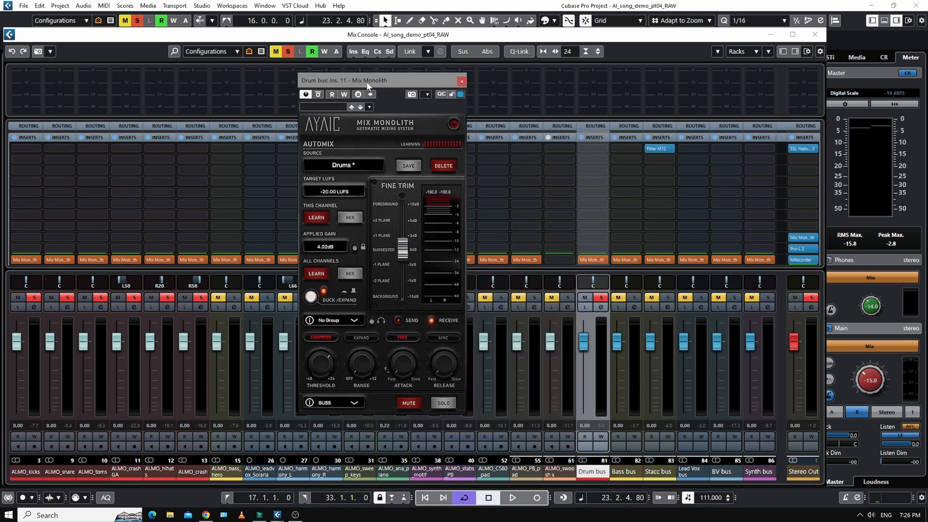
click(513, 496)
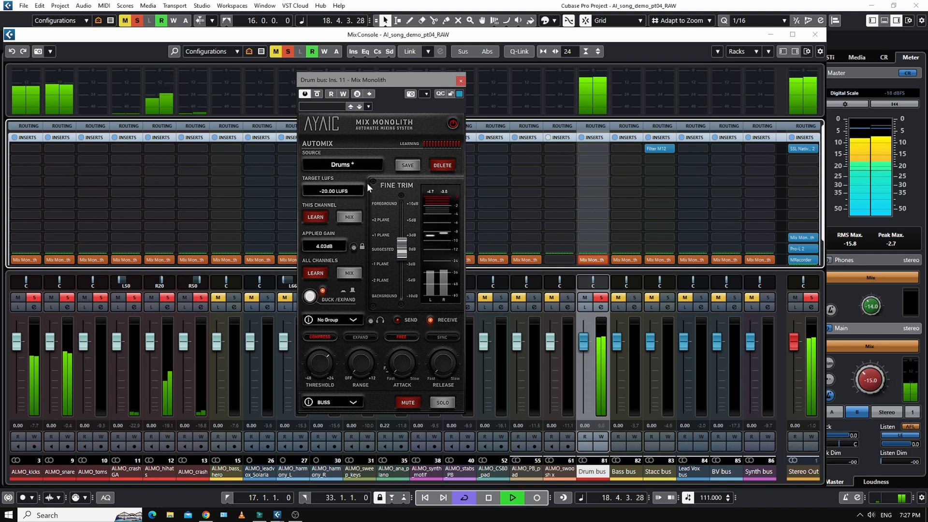
click(512, 496)
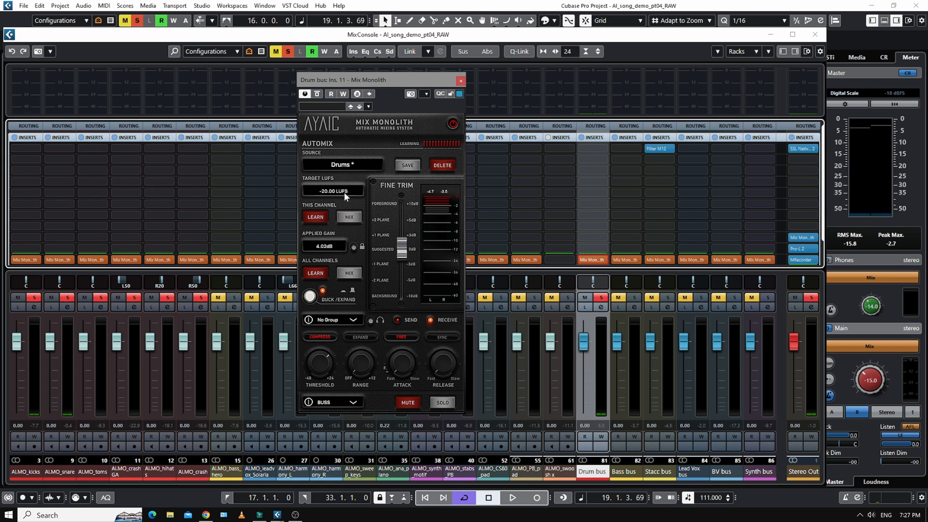
mouse_move(354, 207)
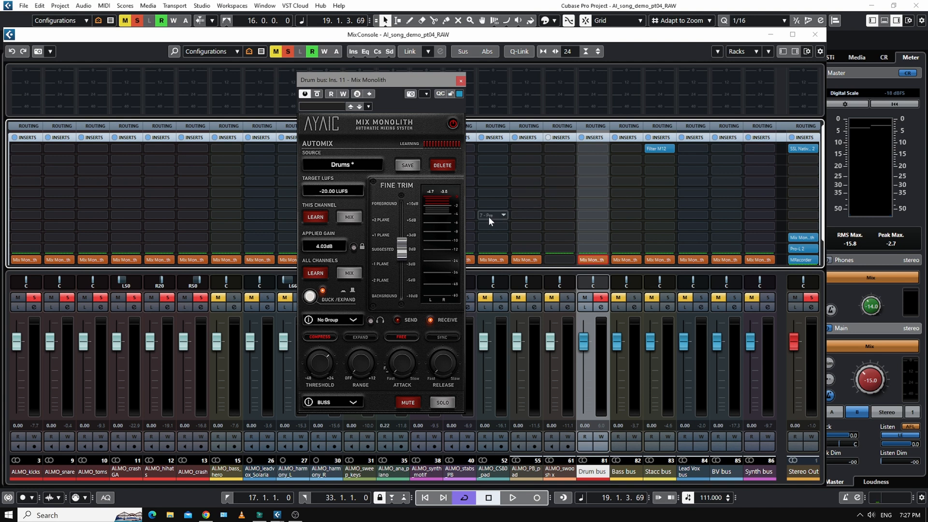
mouse_move(544, 270)
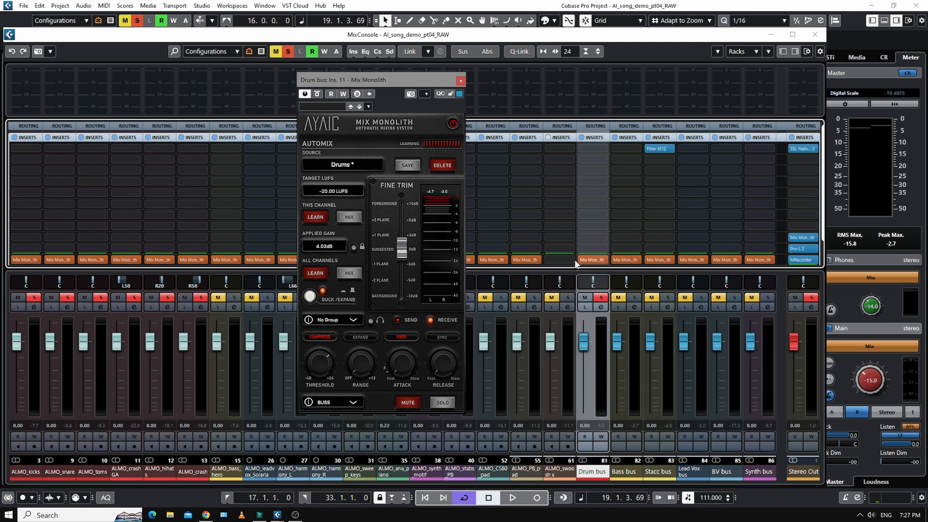
mouse_move(592, 260)
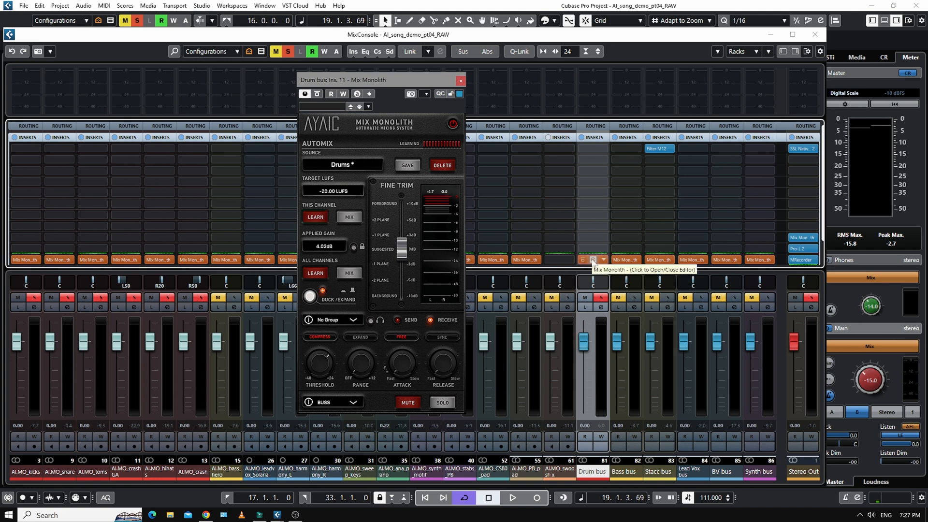
mouse_move(421, 330)
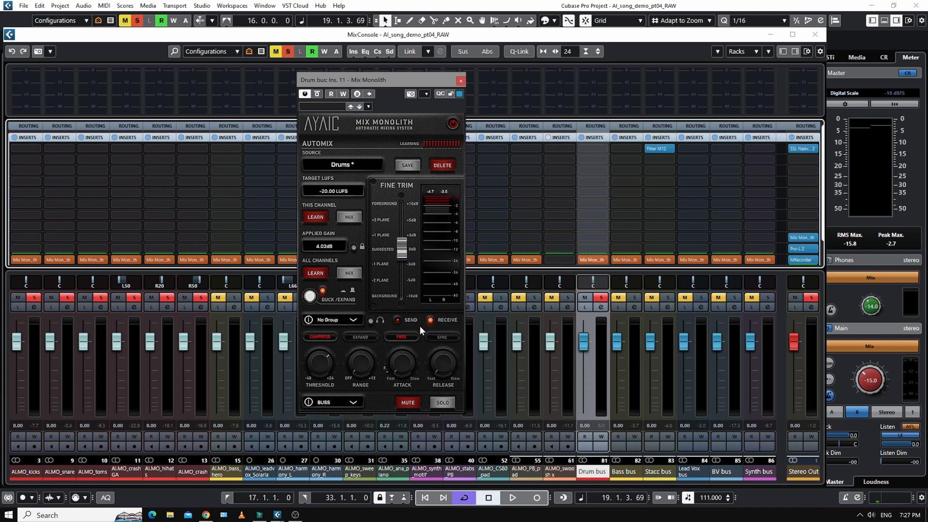
mouse_move(590, 260)
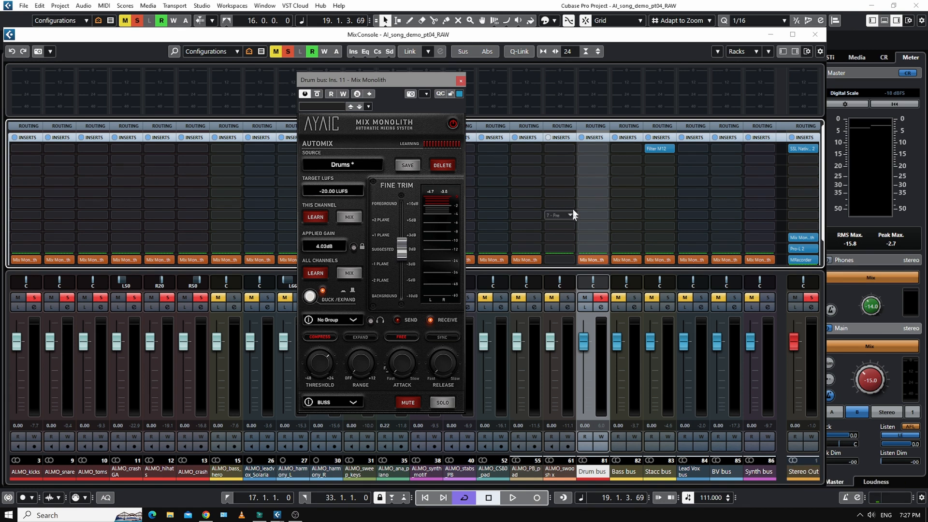
mouse_move(575, 202)
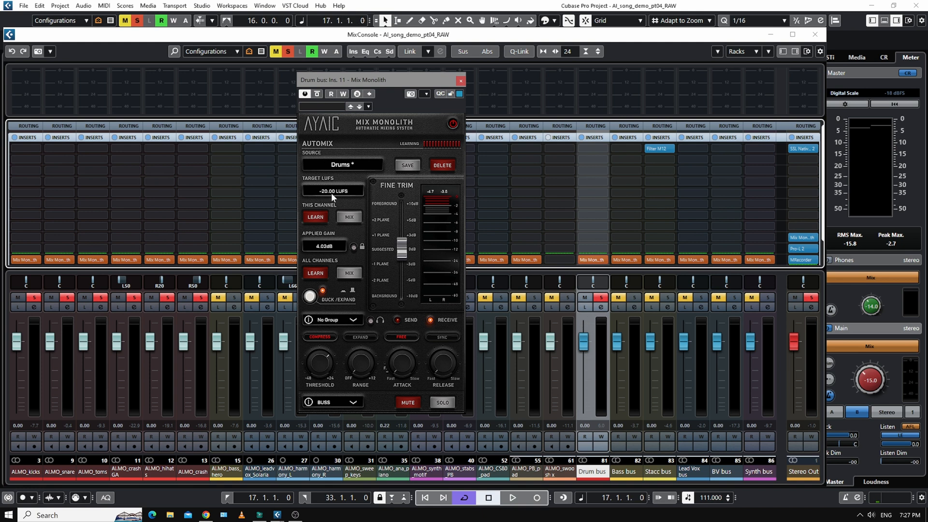
Play the drums with Mix Monolith first in the chain, Drums preset at -20 LUFS showing 14.82 dB gain.
click(513, 497)
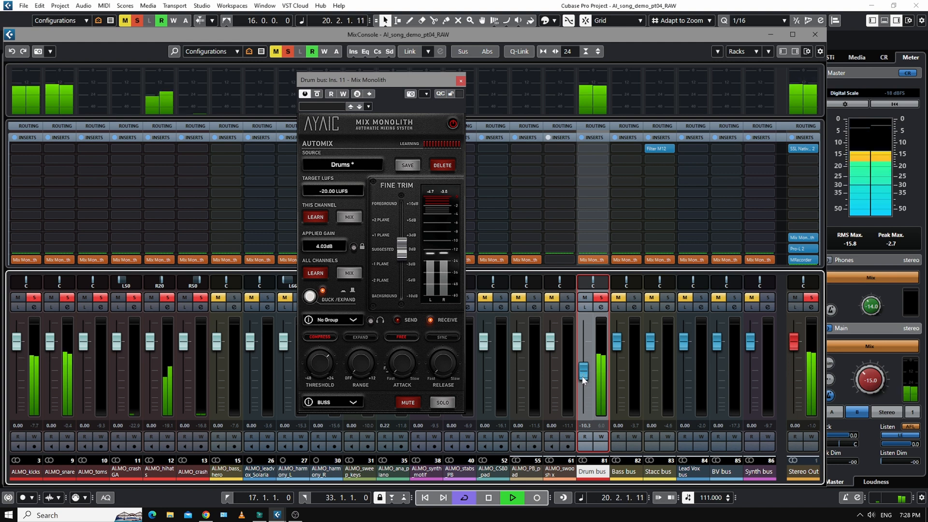
click(512, 497)
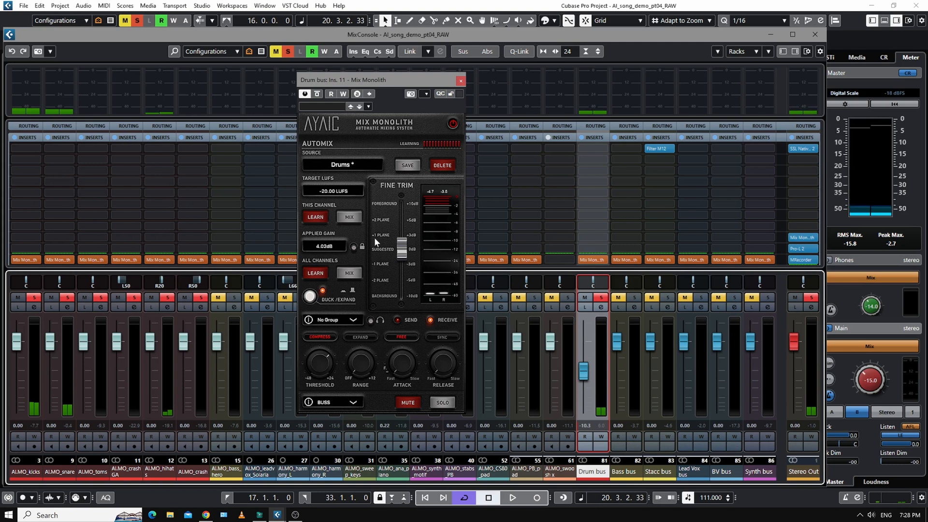
click(512, 497)
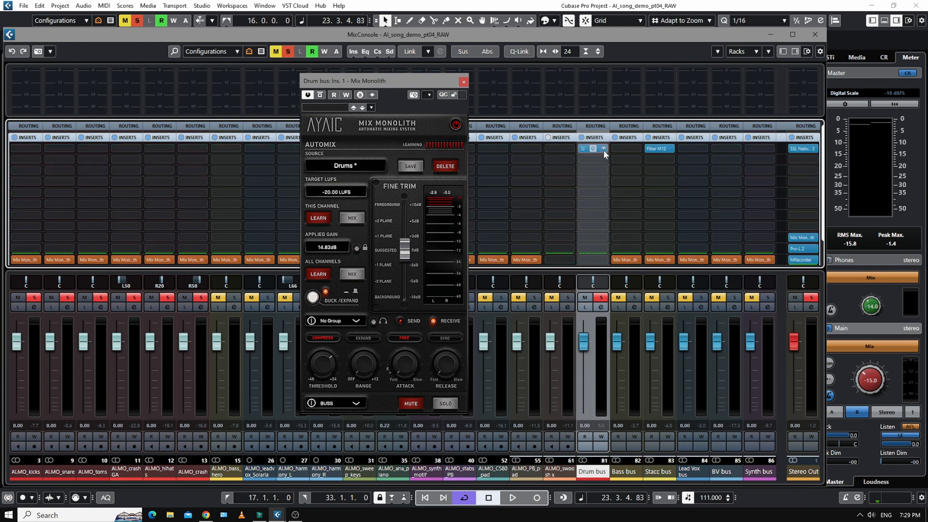
Move Mix Monolith back to the last Drum bus insert slot while the drums play.
click(603, 148)
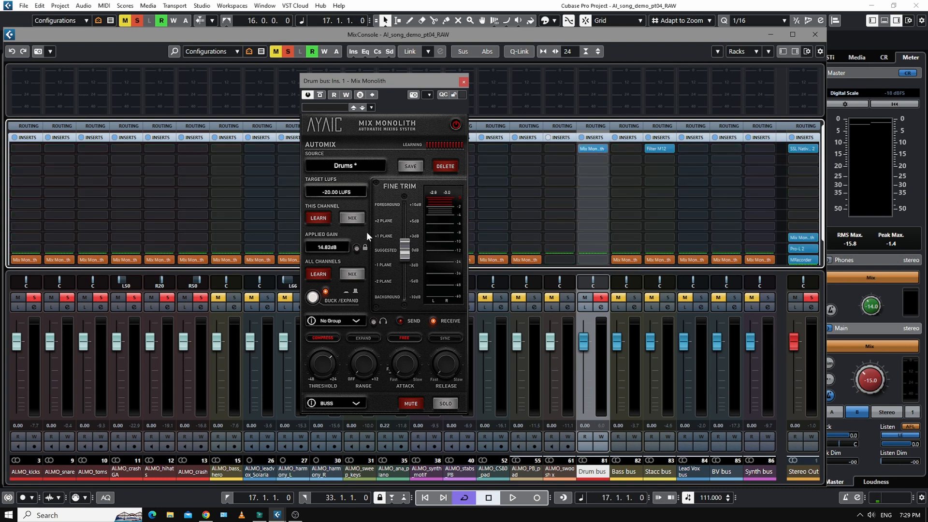
click(513, 497)
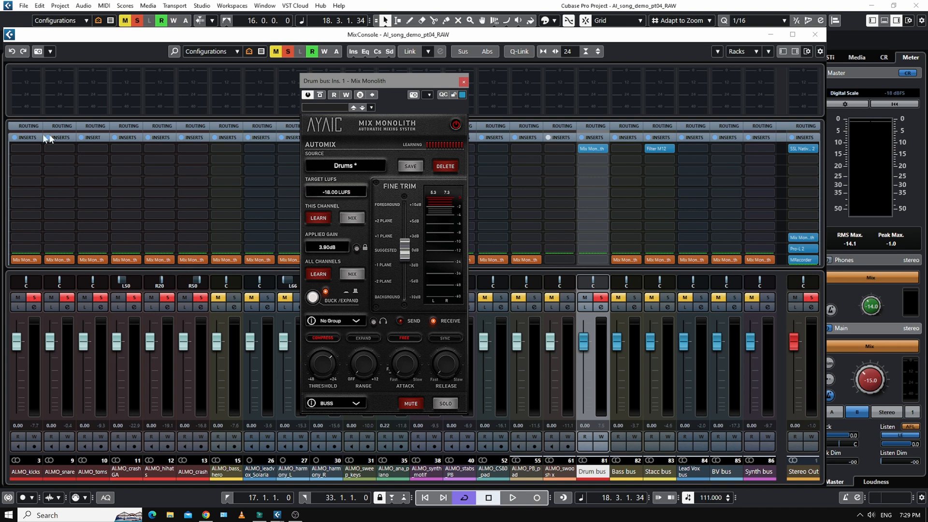
mouse_move(489, 165)
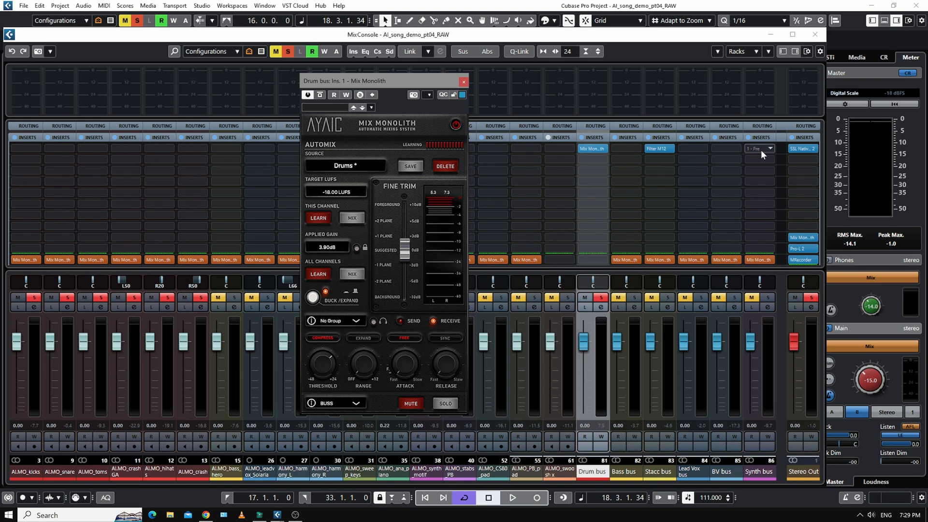
mouse_move(487, 140)
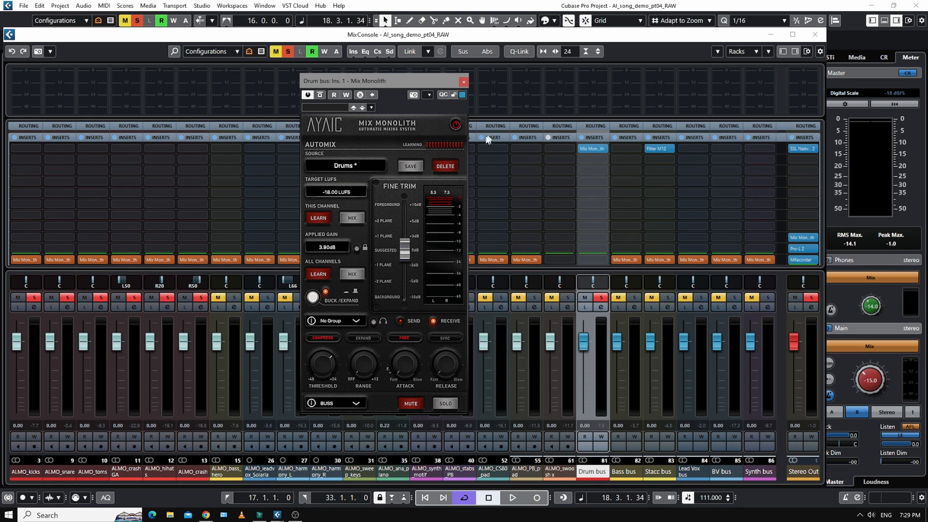
click(591, 159)
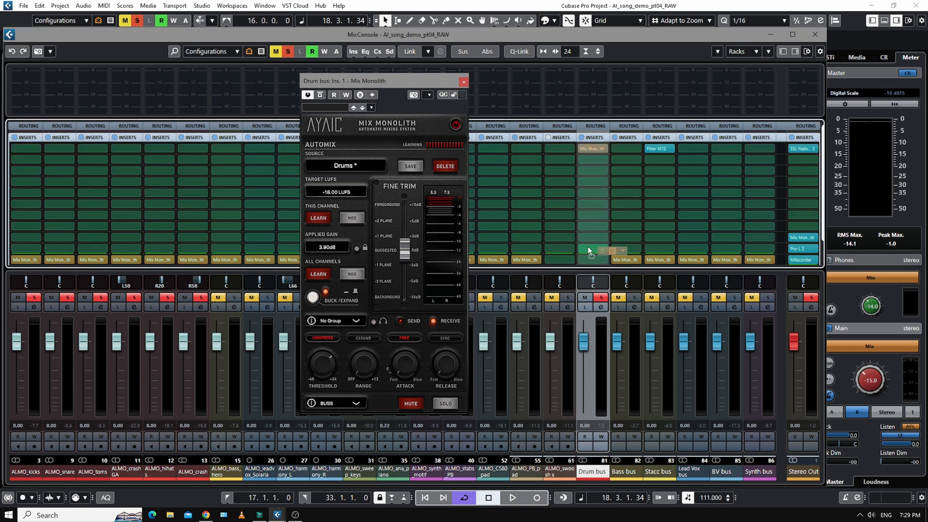
click(592, 248)
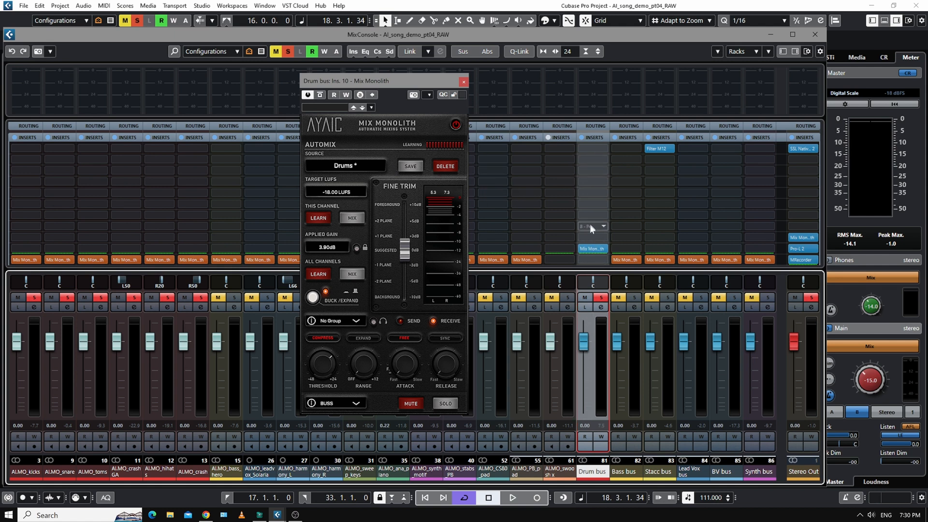
Relearn the drum level on this channel at -20 LUFS, about 3.67 dB applied gain.
click(590, 227)
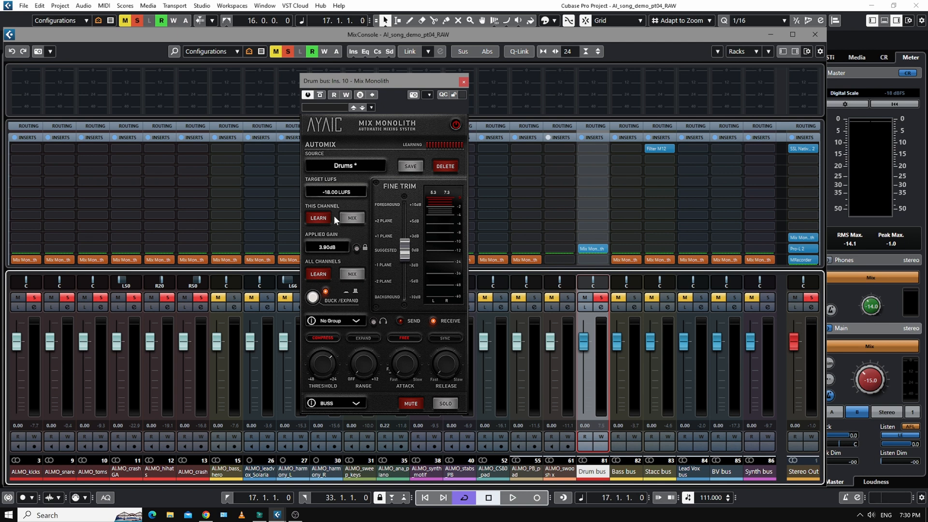
click(511, 498)
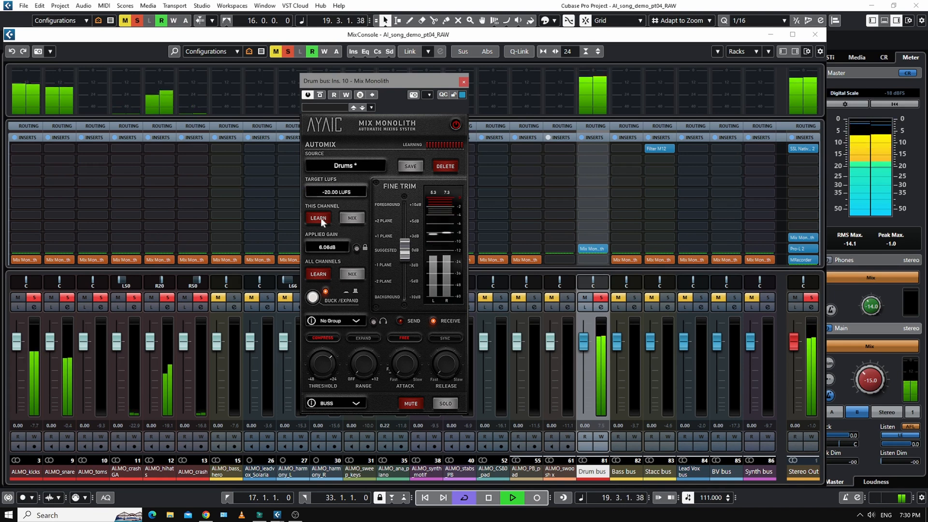
click(352, 219)
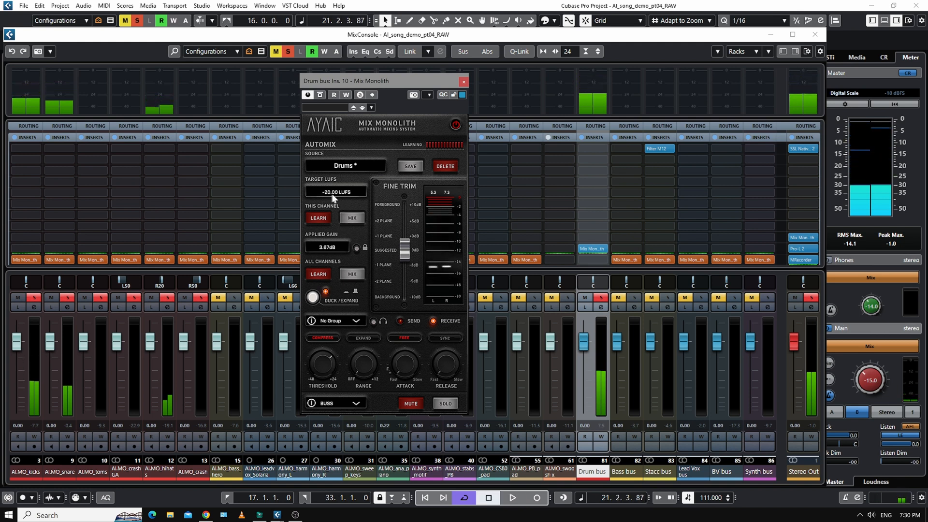
mouse_move(330, 254)
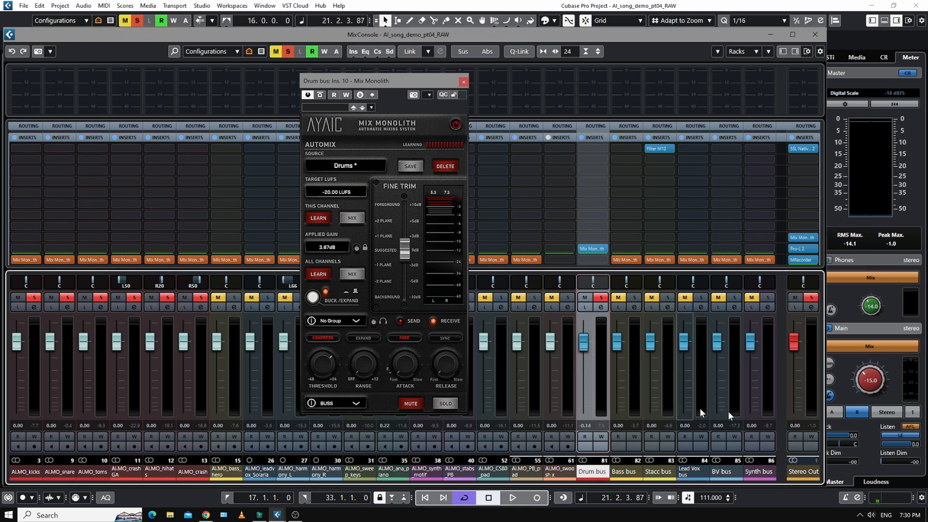
mouse_move(616, 312)
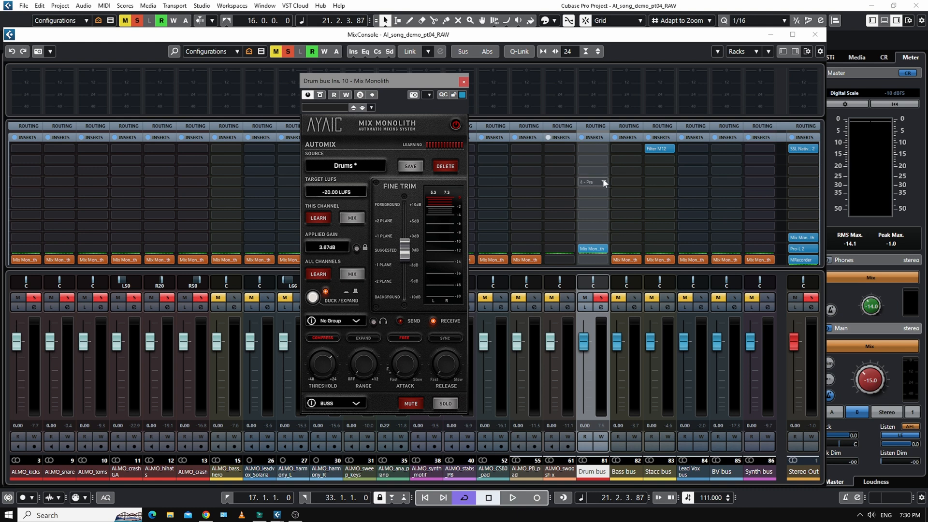
Add the Comp DIODE-609 compressor from Dynamics to an empty Drum bus slot.
click(589, 181)
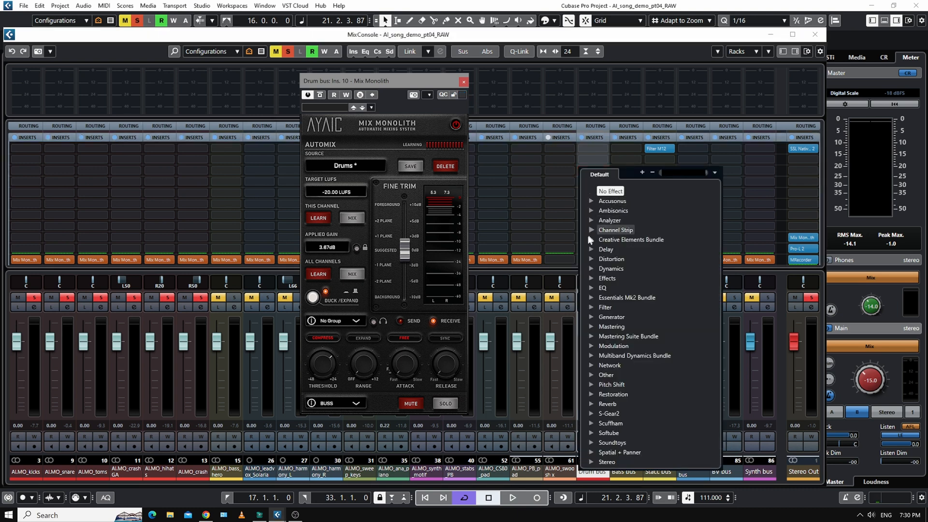
mouse_move(589, 273)
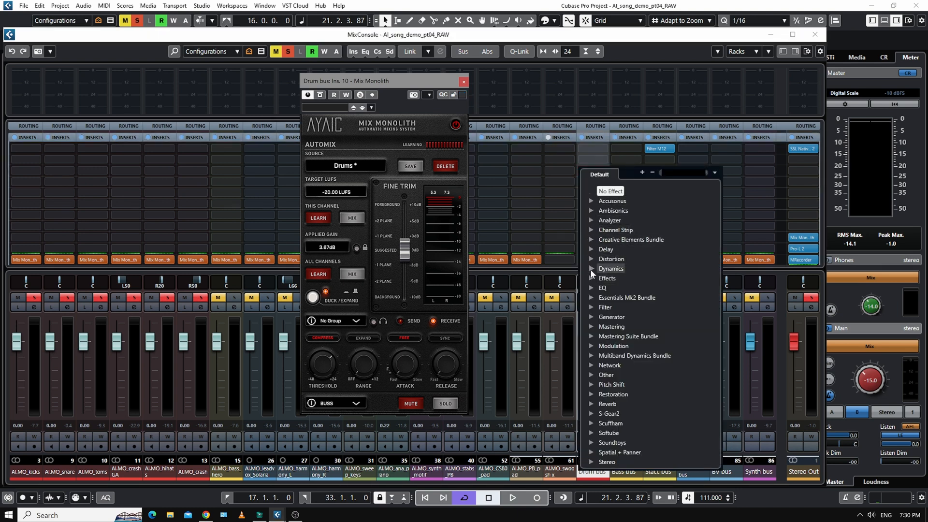
click(611, 268)
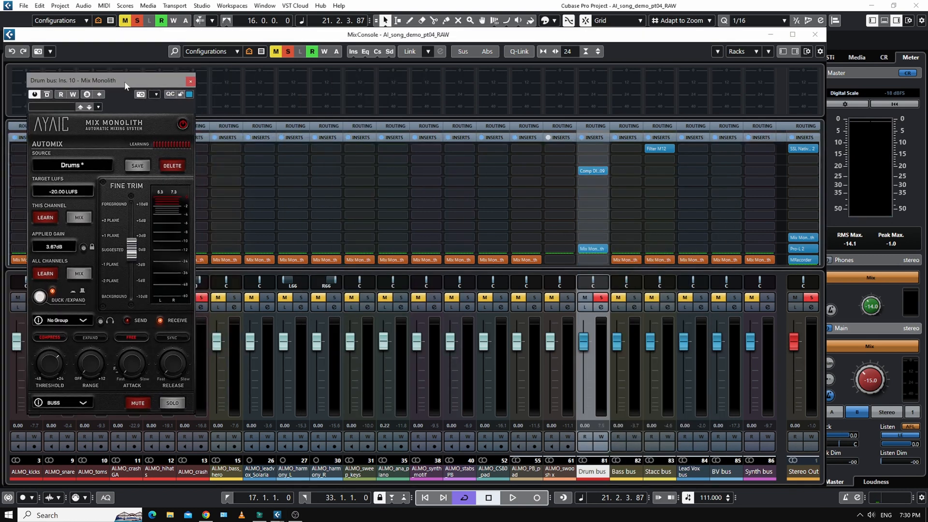
click(592, 170)
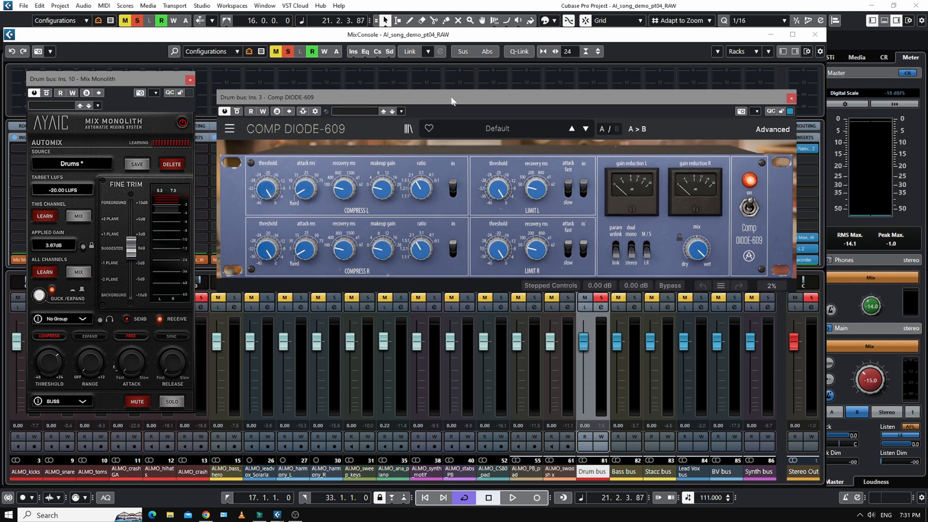
Adjust the compressor's makeup gain during playback until Mix Monolith shows 2.24 dB, then close it.
click(513, 498)
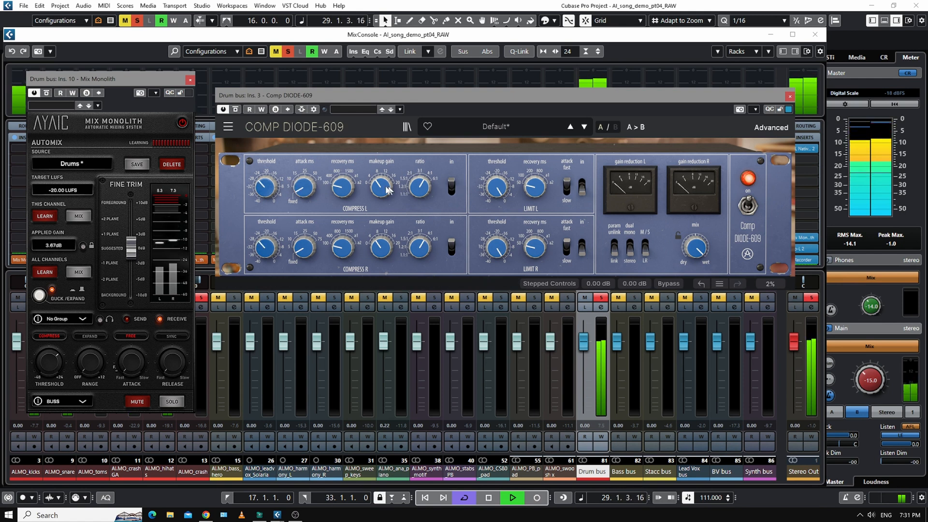
click(236, 109)
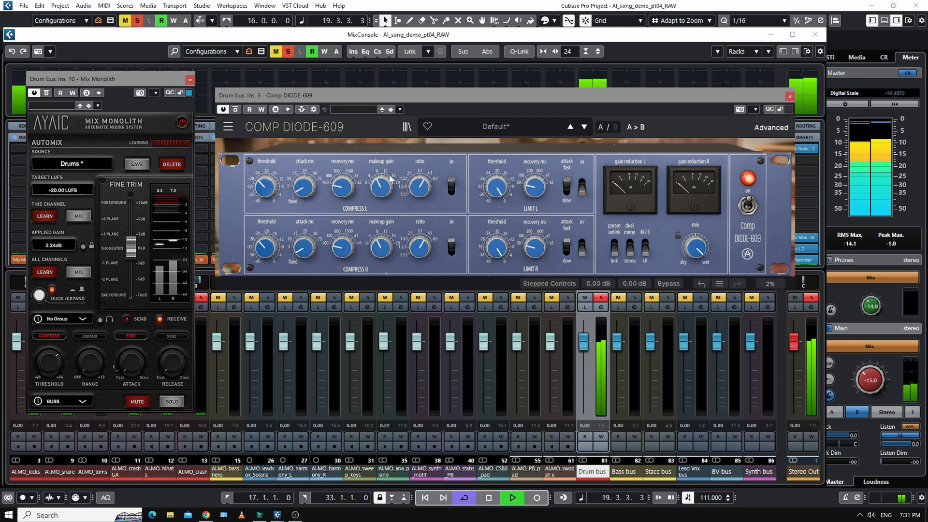
click(789, 96)
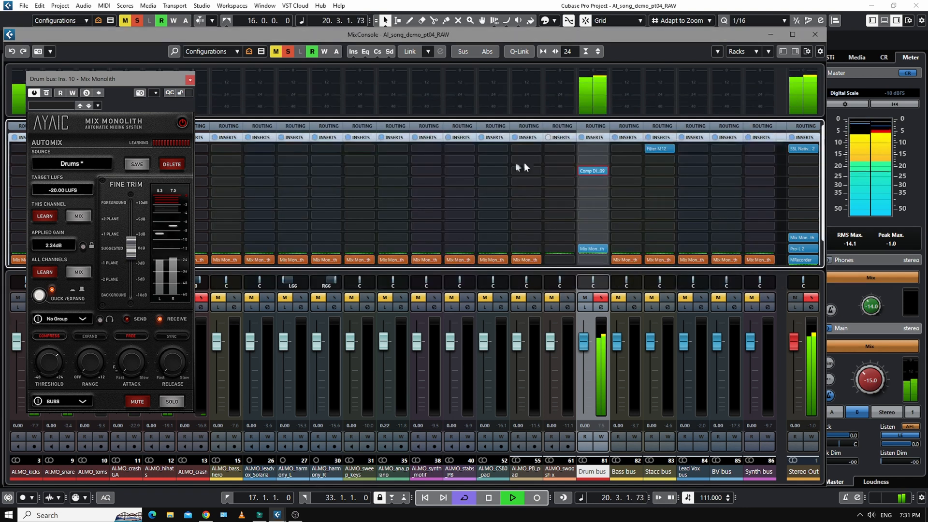
Add FabFilter Saturn 2 with the 456 Demo MdB preset after the compressor; Mix Monolith reads -0.09 dB.
click(592, 170)
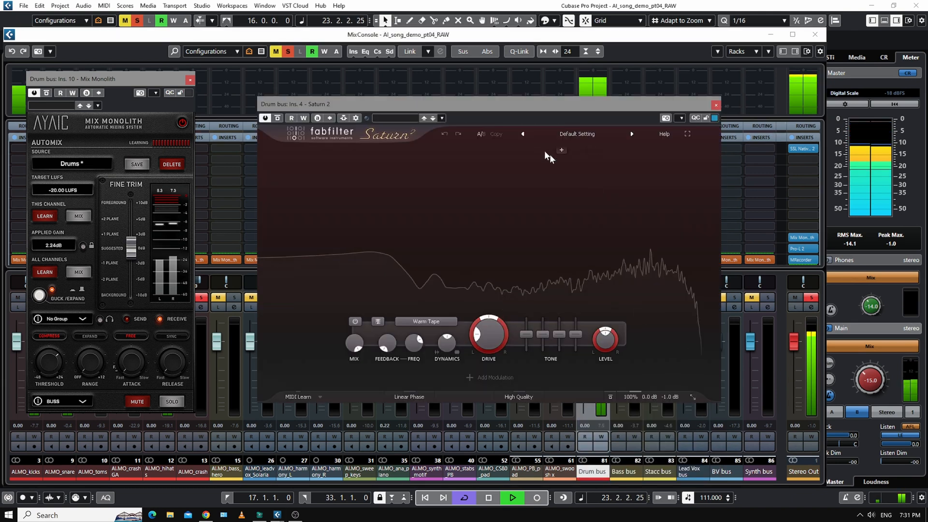
click(572, 131)
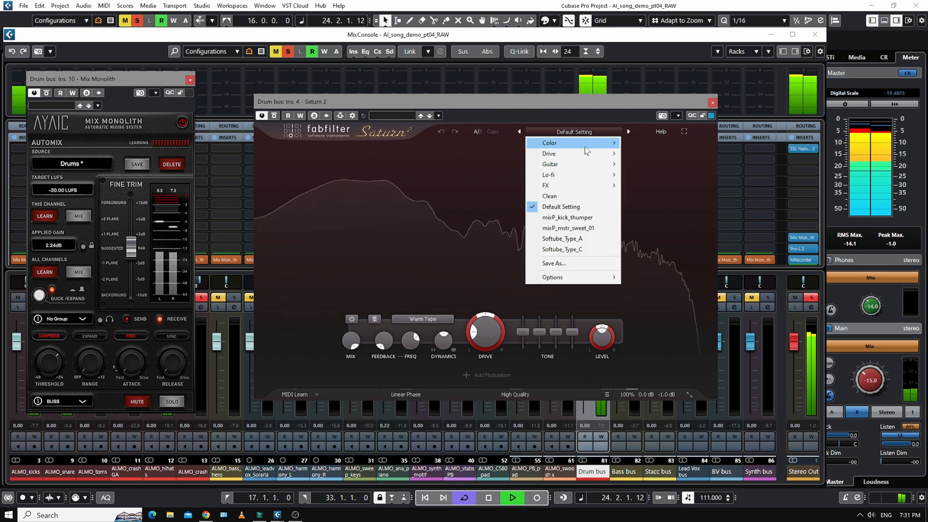
mouse_move(549, 143)
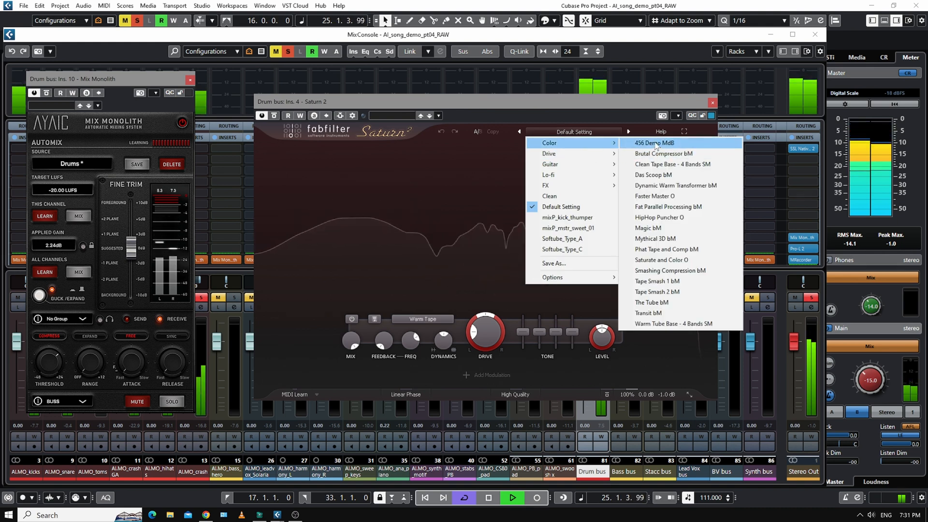
click(653, 143)
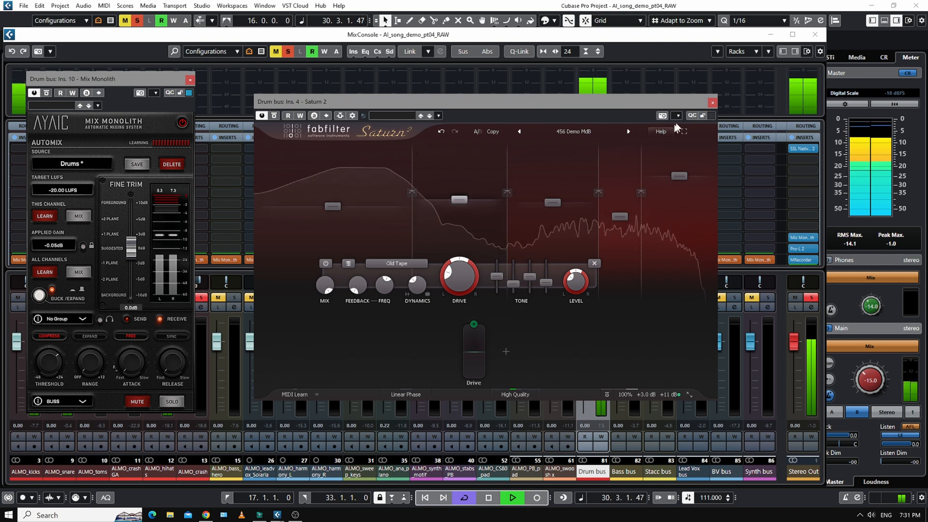
click(712, 103)
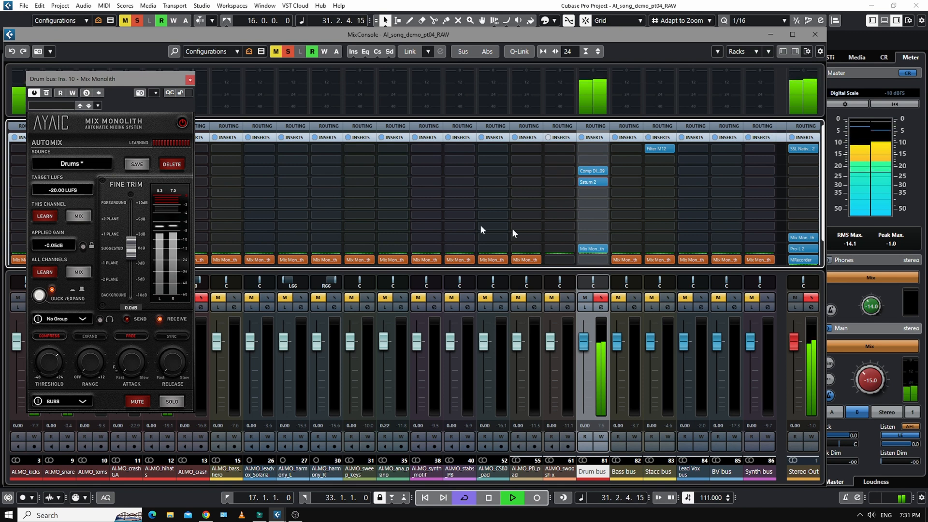
mouse_move(644, 187)
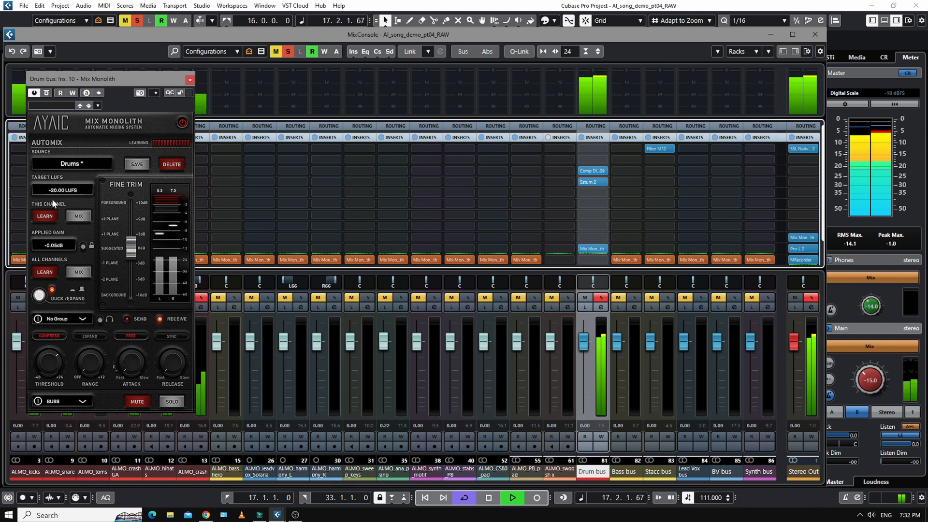
click(511, 497)
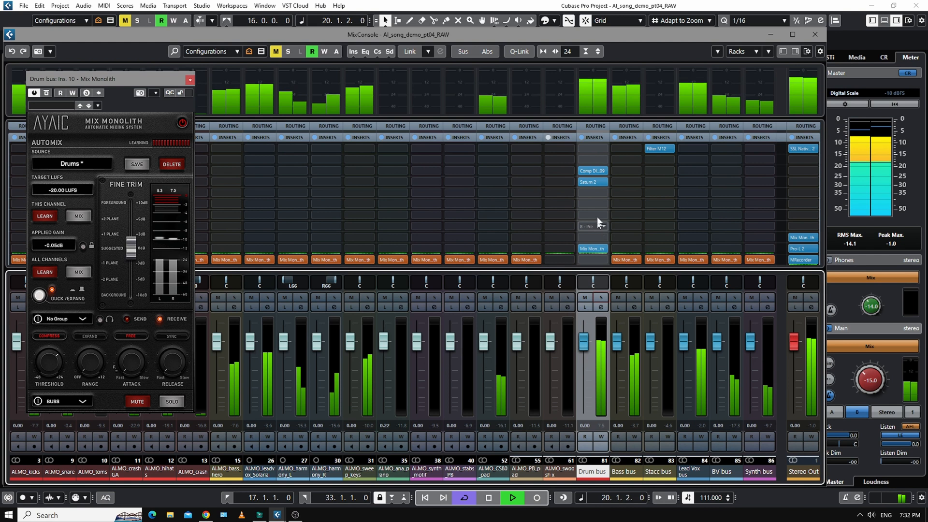
Bypass Comp DIODE-609 and Saturn 2, let Mix Monolith rebalance to 3.49 dB, and close it.
click(591, 170)
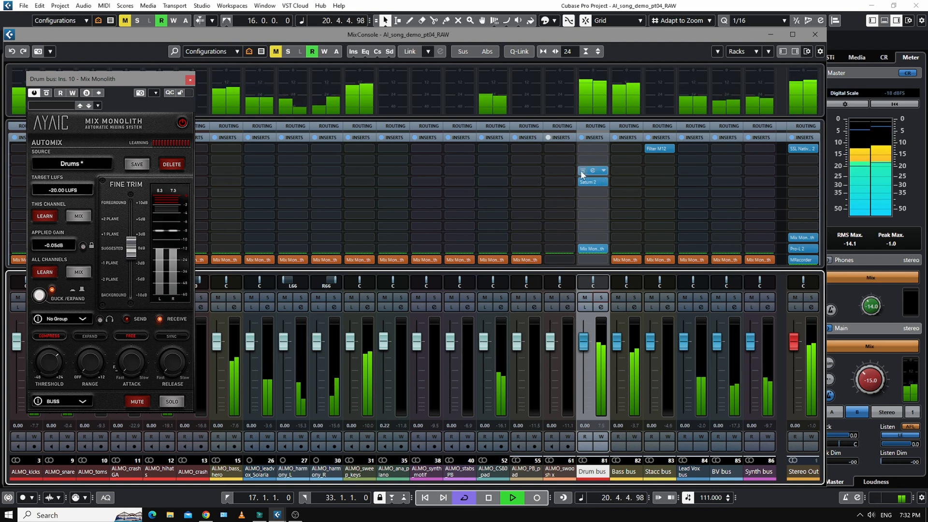
click(511, 497)
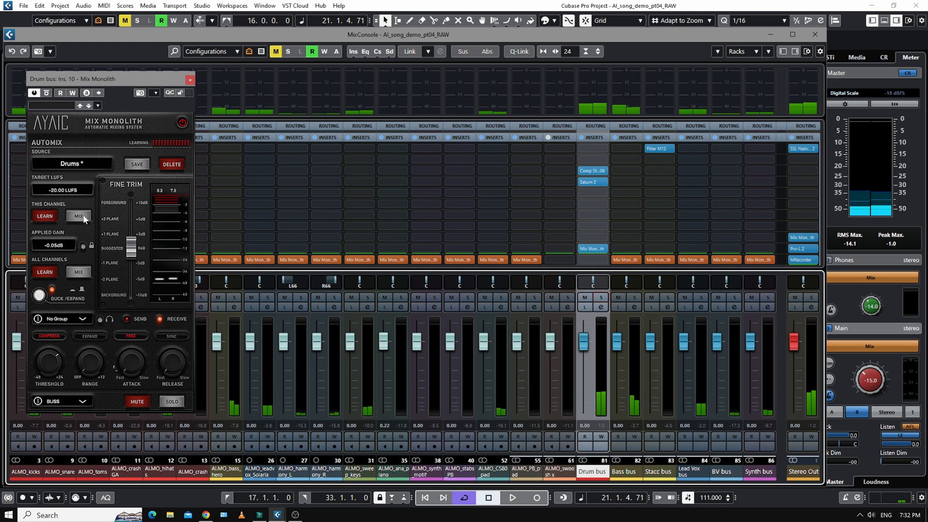
click(591, 170)
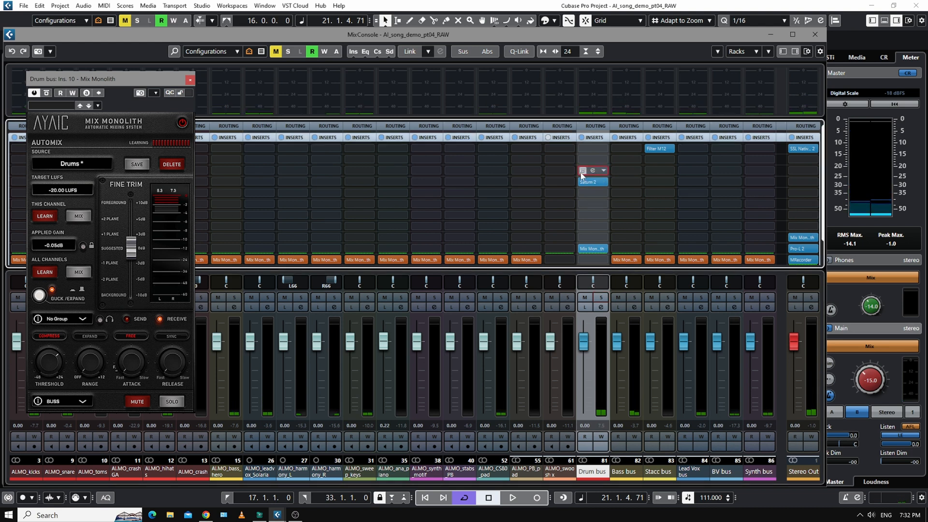
click(512, 498)
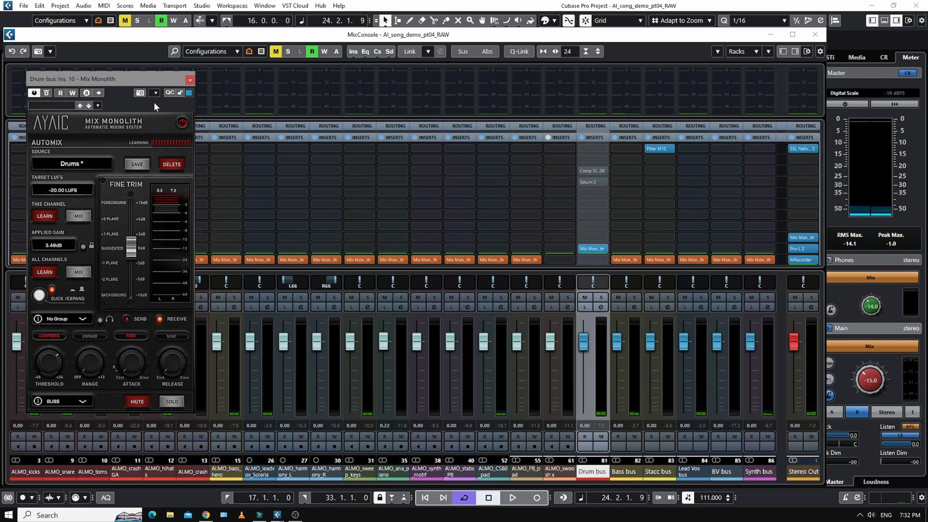
click(190, 79)
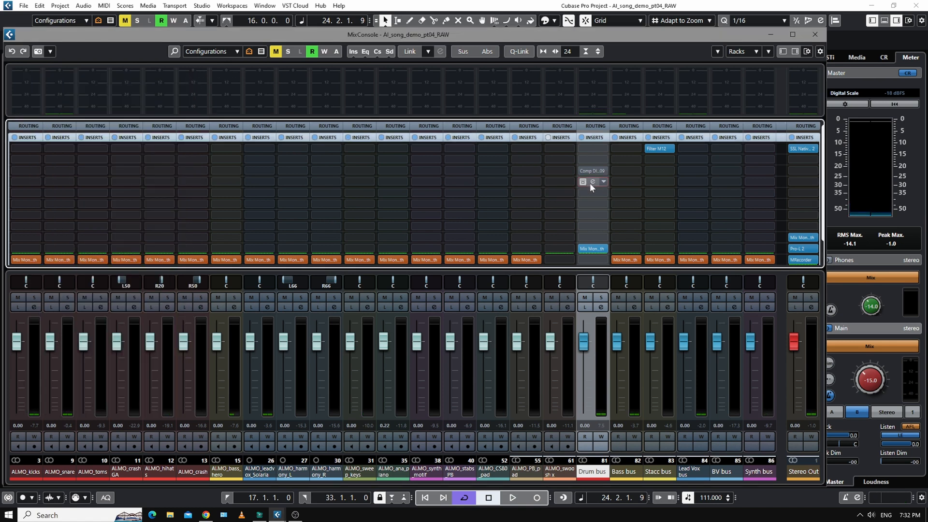
Set the drum bus's Saturn 2 and Comp DIODE-609 insert slots to No Effect.
click(603, 182)
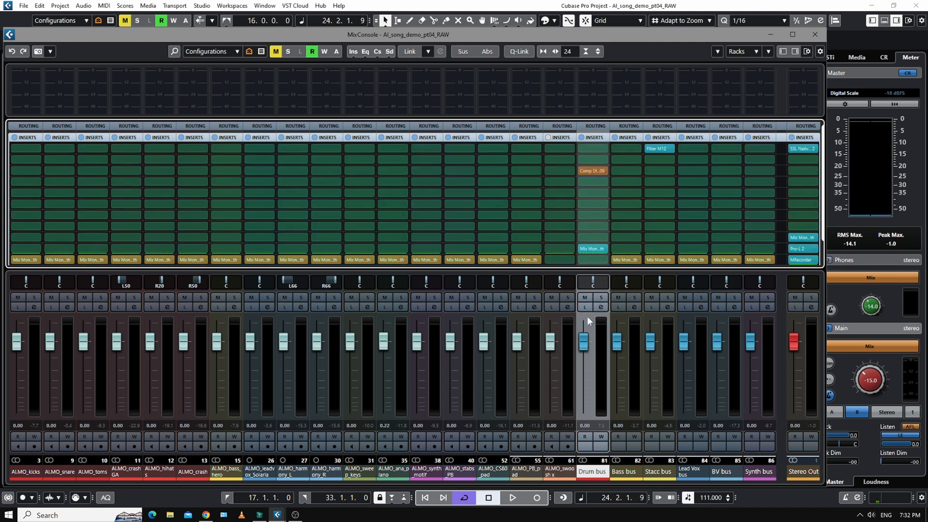
click(157, 248)
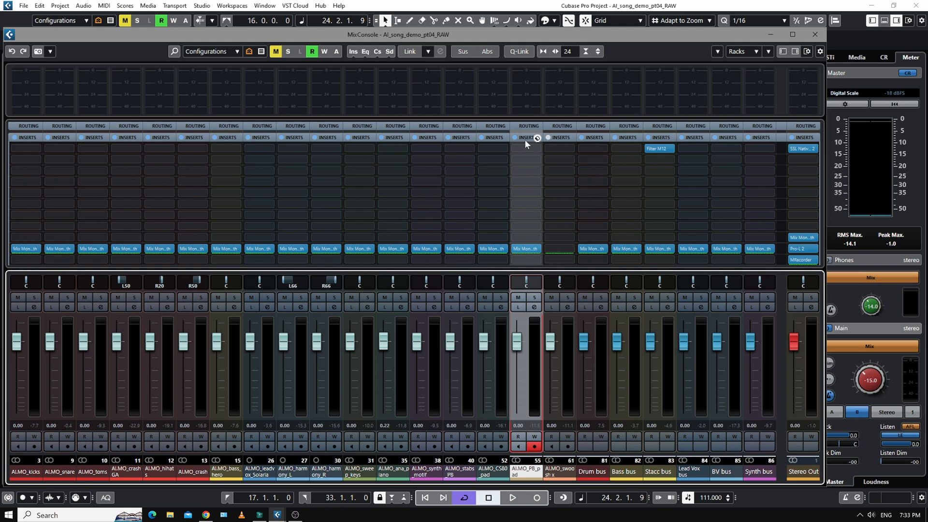
mouse_move(526, 248)
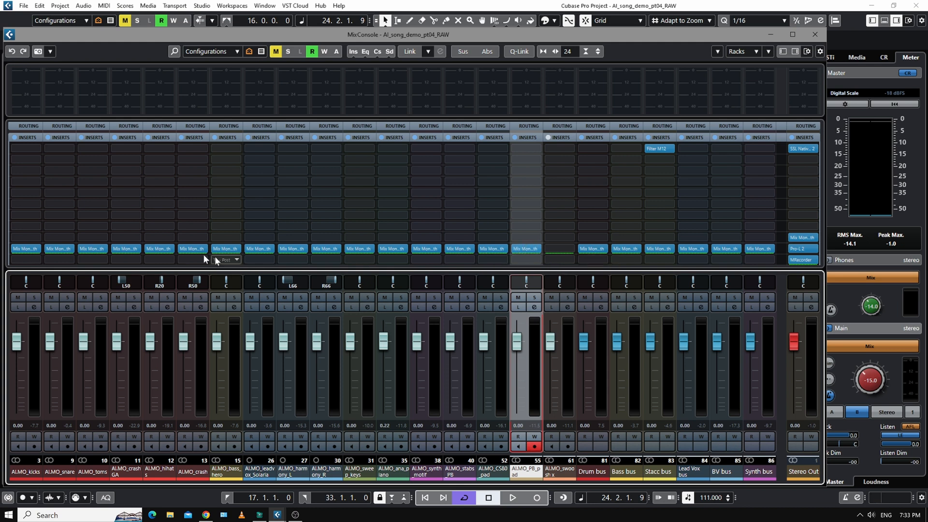
mouse_move(760, 249)
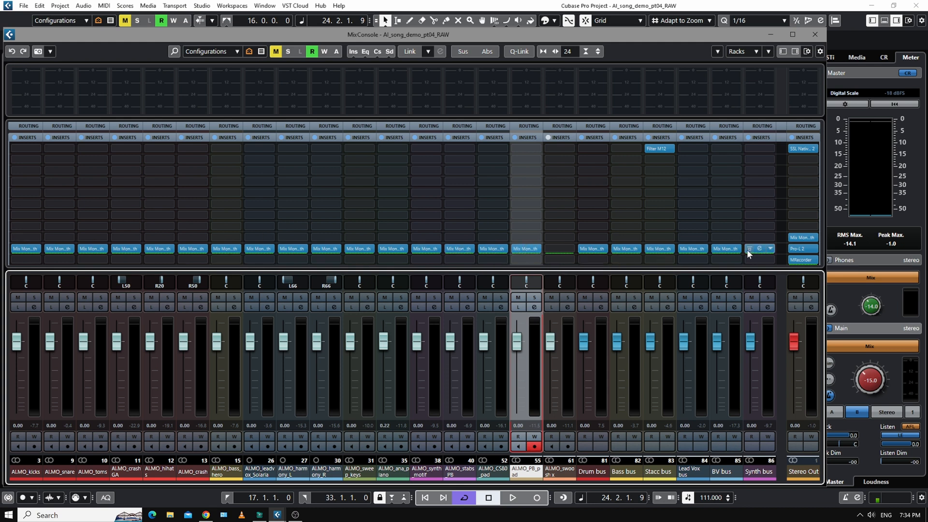
click(25, 249)
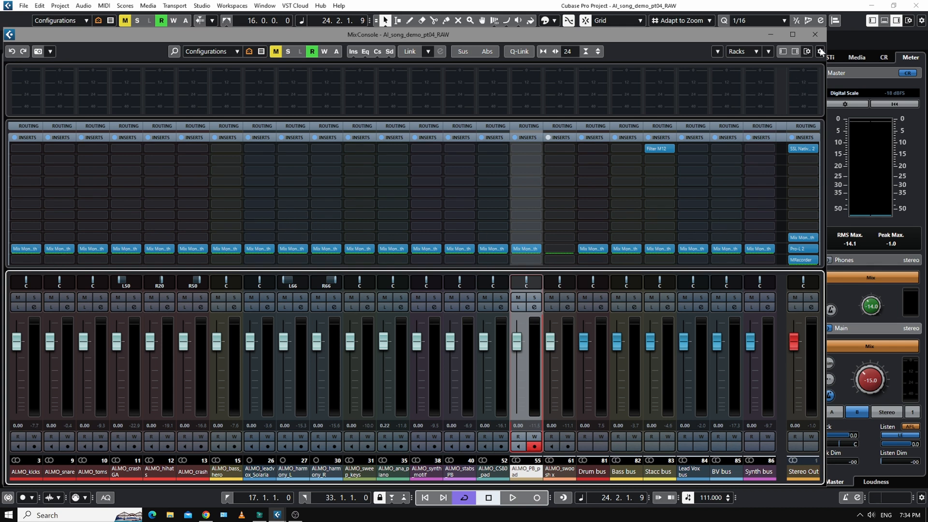
mouse_move(526, 249)
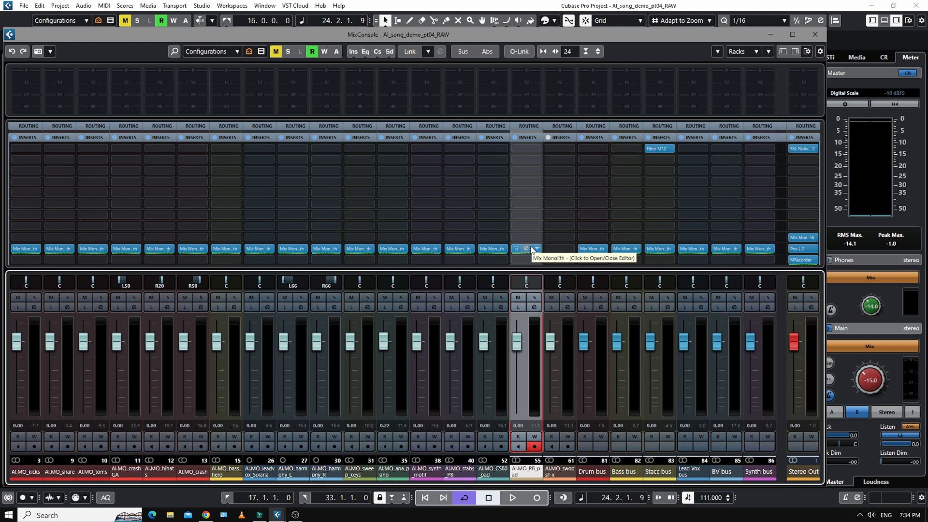
mouse_move(125, 338)
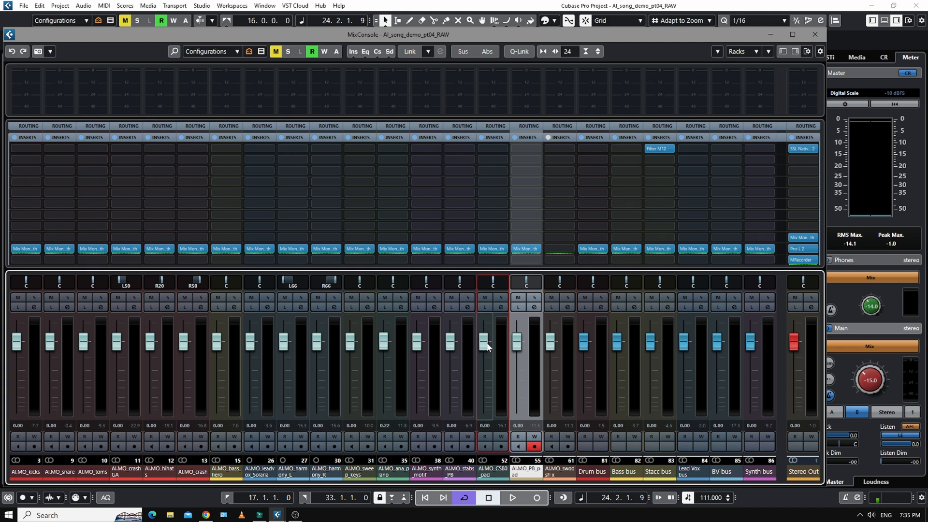
mouse_move(488, 355)
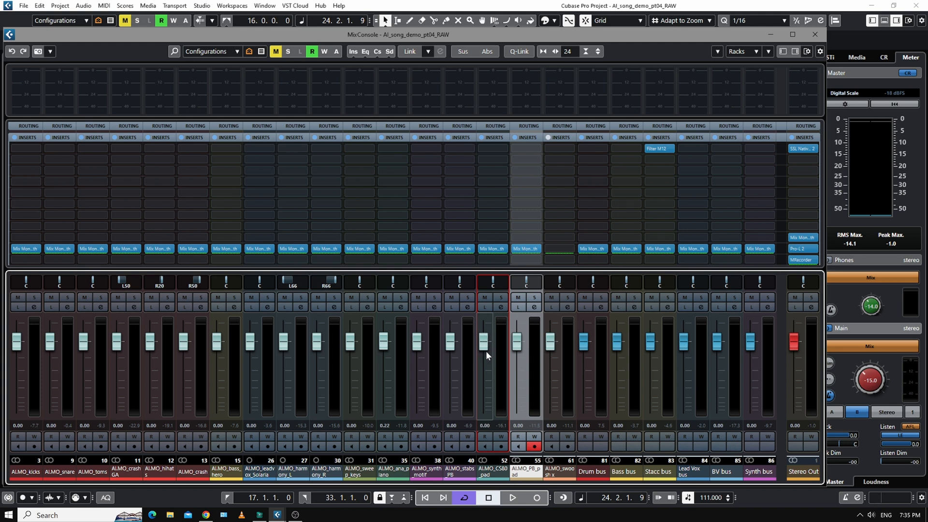
mouse_move(595, 353)
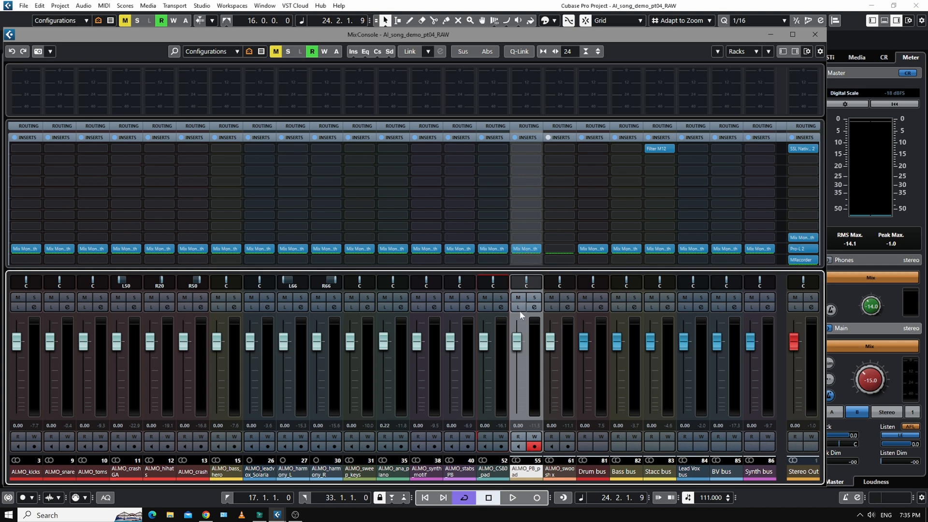
mouse_move(550, 446)
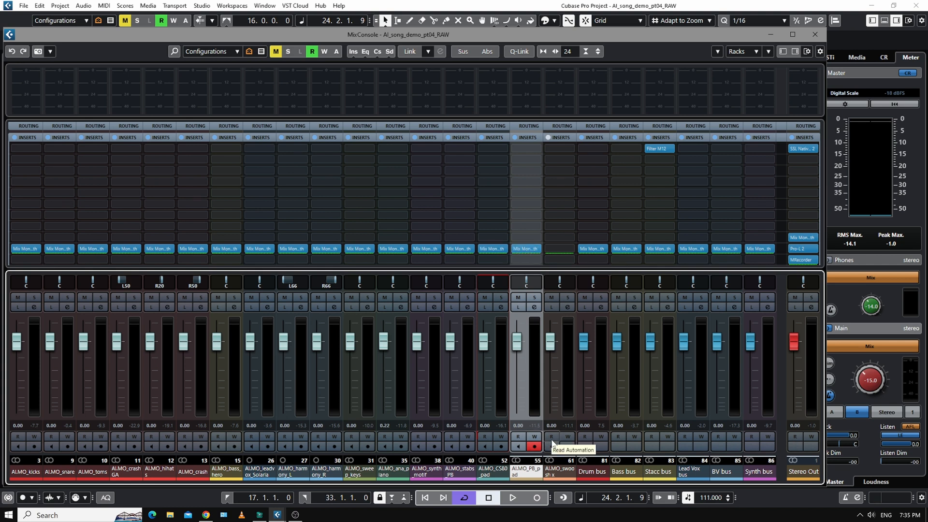
mouse_move(429, 474)
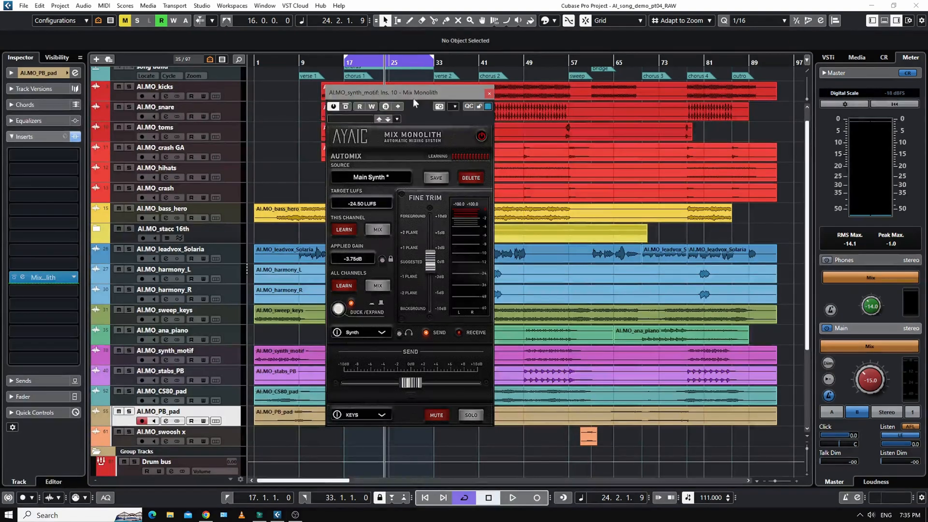
Move the Mix Monolith window aside and audition the synth motif with the Main Synth preset.
drag(406, 92, 390, 160)
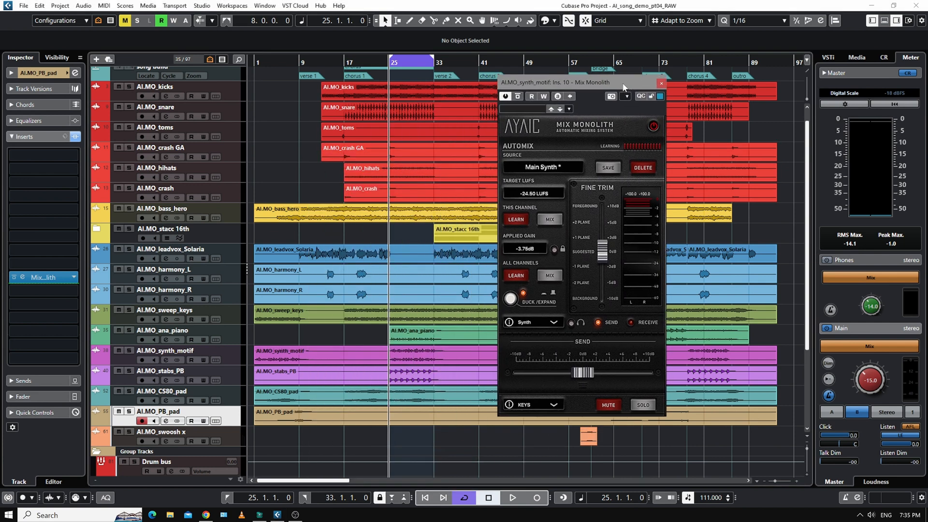
click(511, 498)
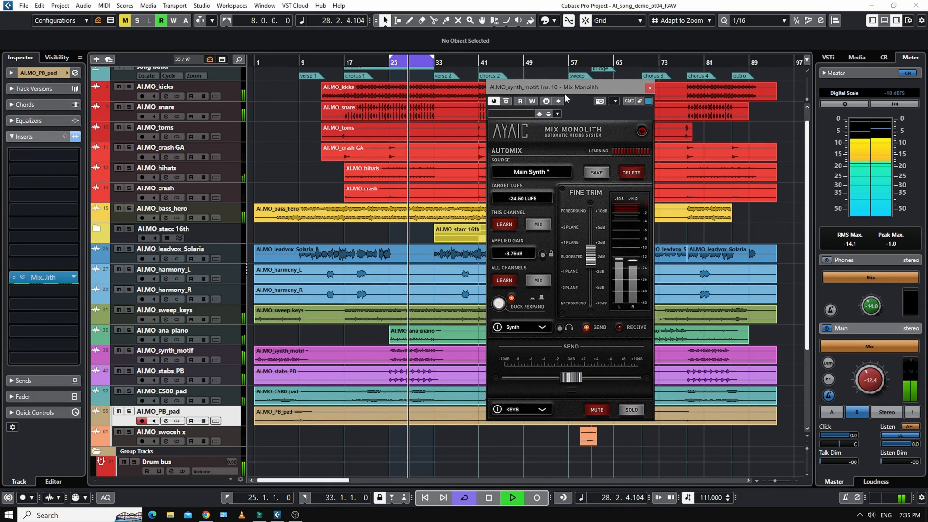
click(487, 497)
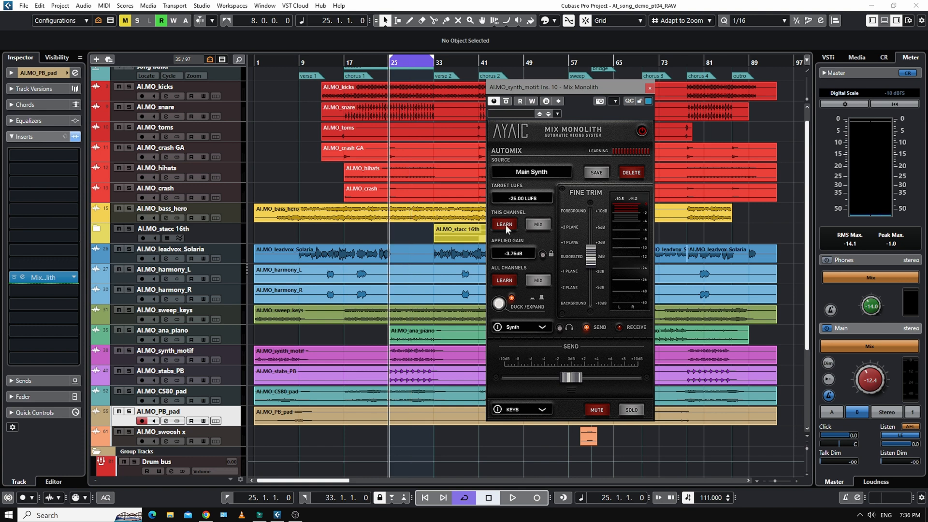
Learn the synth motif's level at -25 LUFS, giving about -6.06 dB applied gain.
click(511, 496)
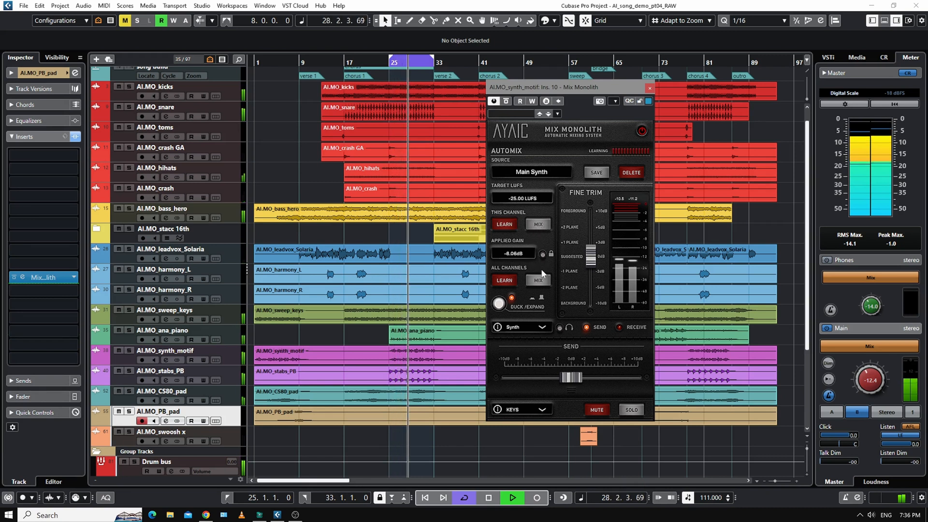
click(511, 497)
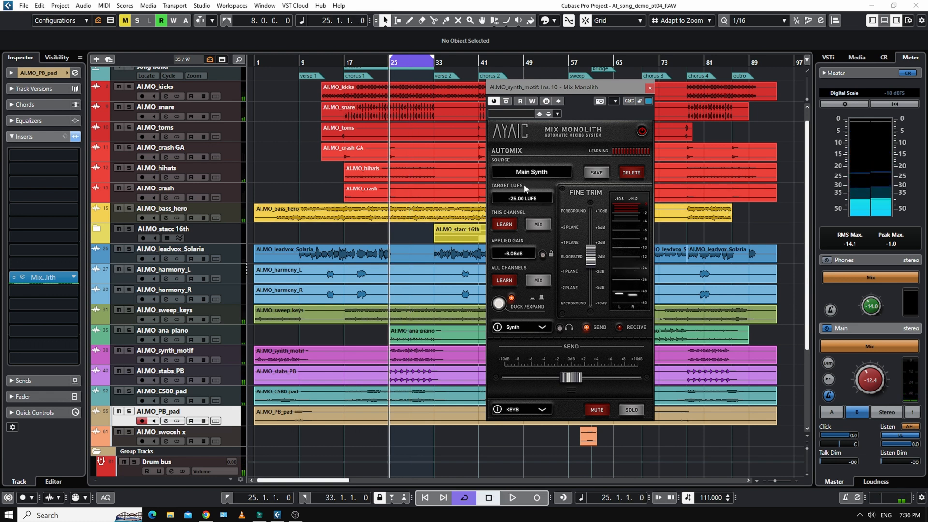
click(531, 172)
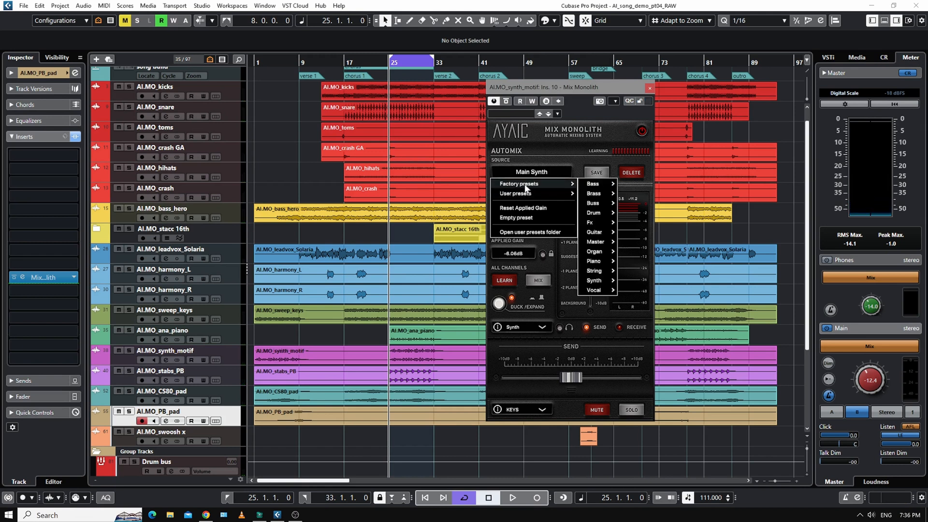
mouse_move(549, 152)
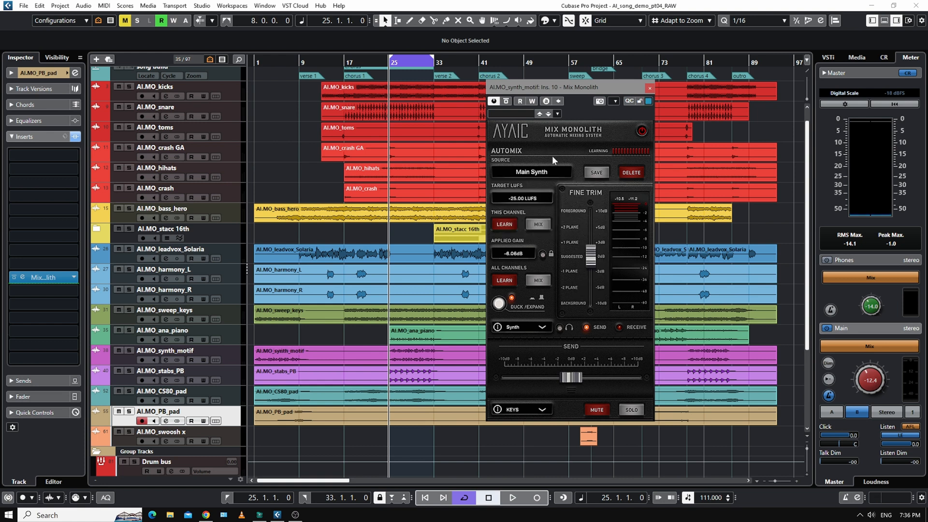
mouse_move(525, 181)
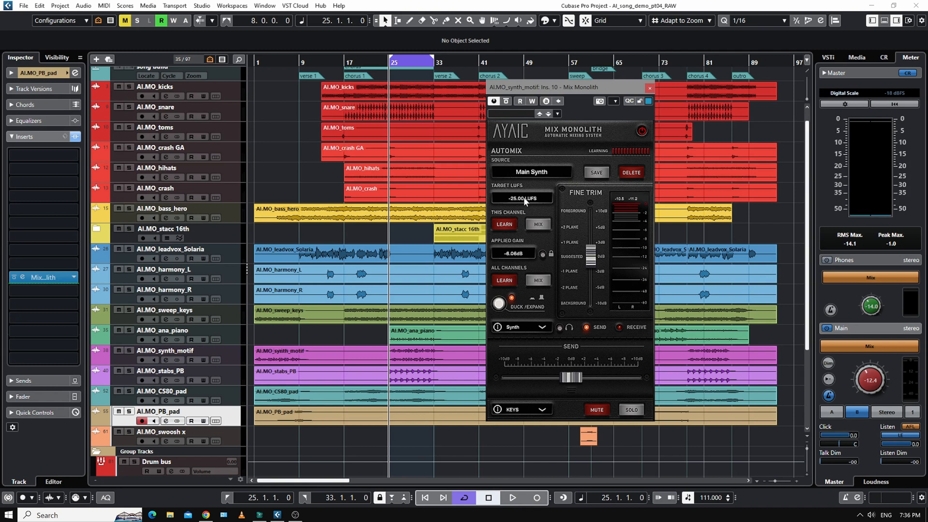
mouse_move(529, 203)
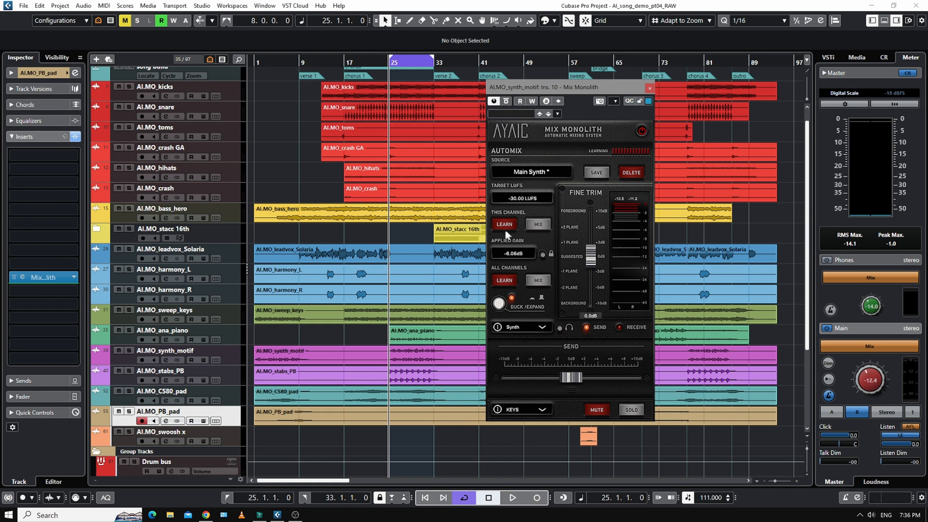
Relearn the synth motif at -30 LUFS so its applied gain becomes -10.93 dB.
click(513, 497)
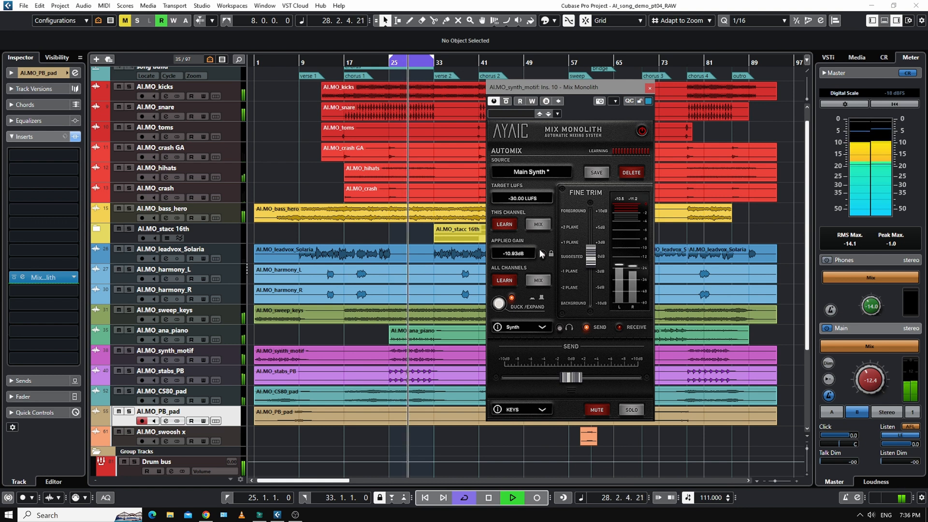
click(512, 497)
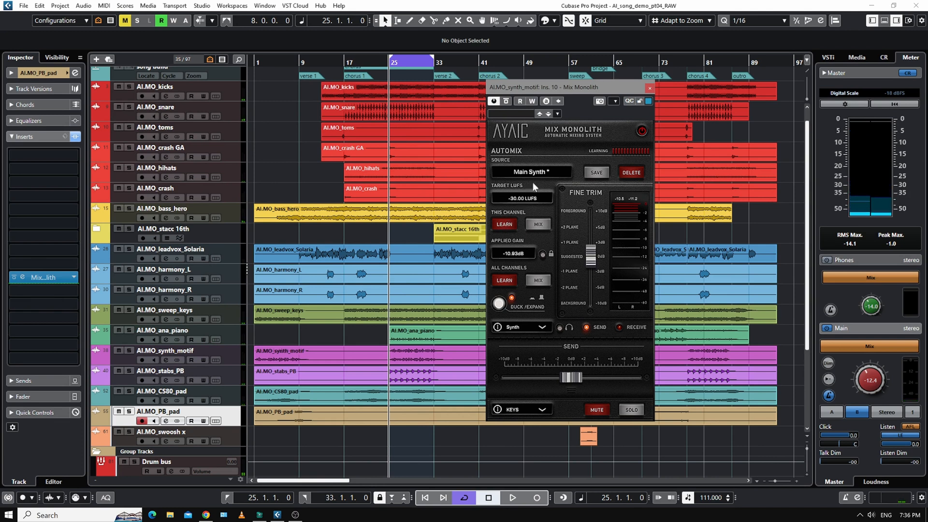
mouse_move(524, 209)
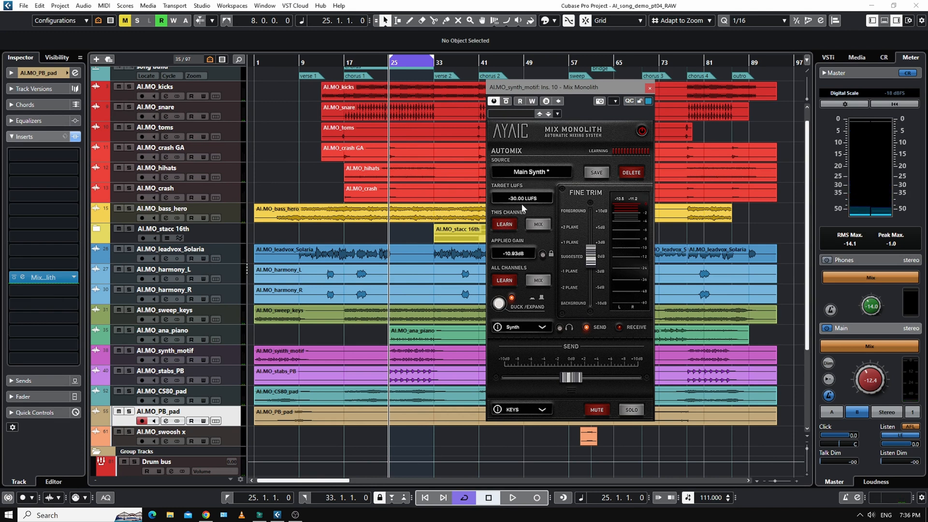
mouse_move(521, 209)
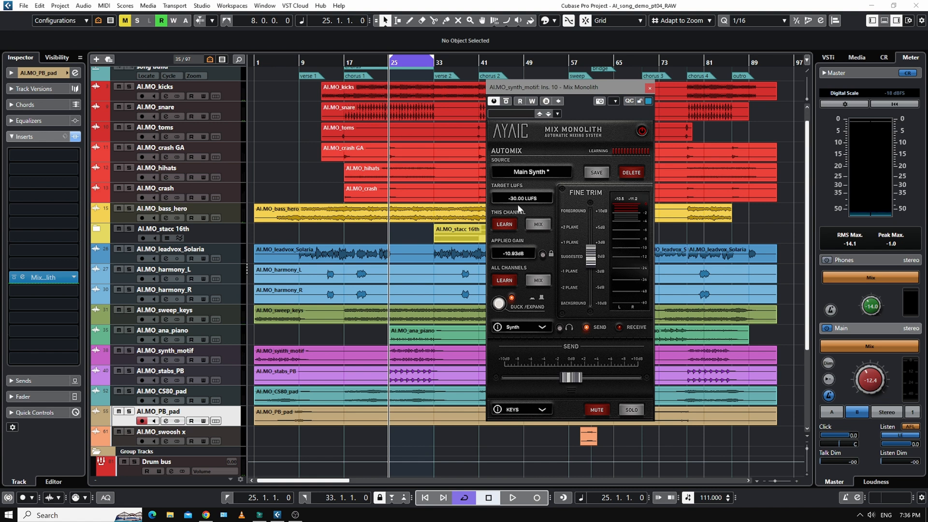
mouse_move(574, 247)
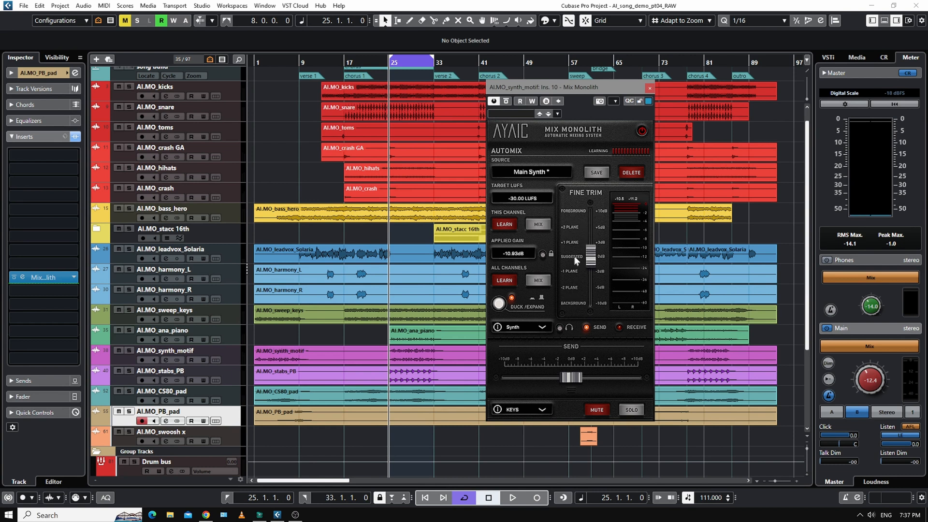
click(513, 497)
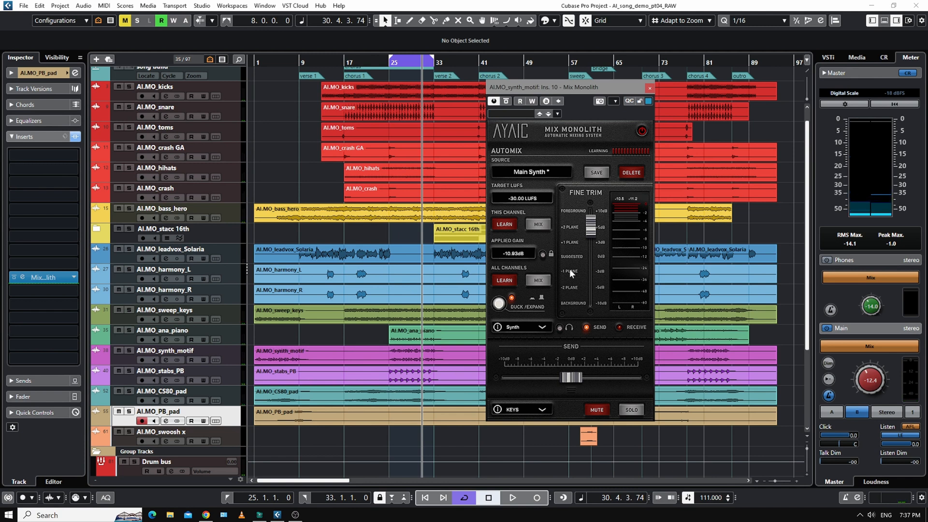
mouse_move(513, 205)
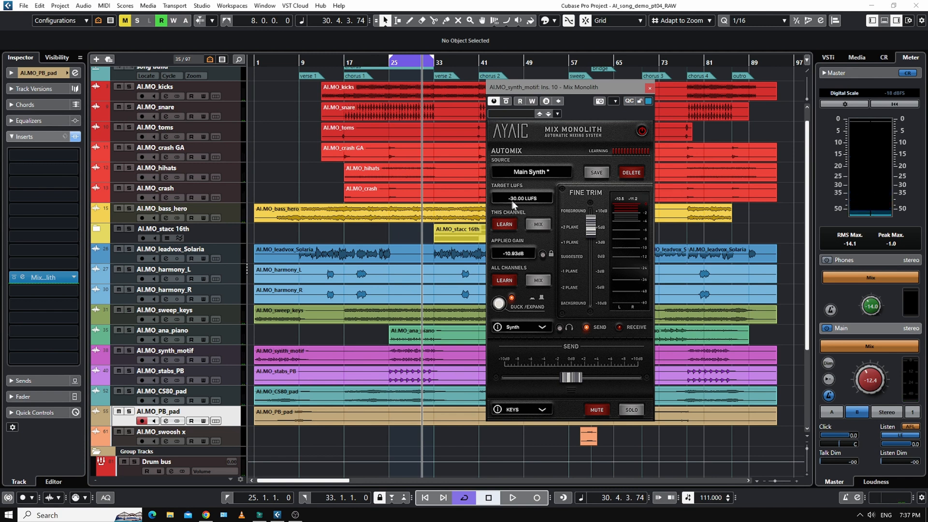
mouse_move(538, 206)
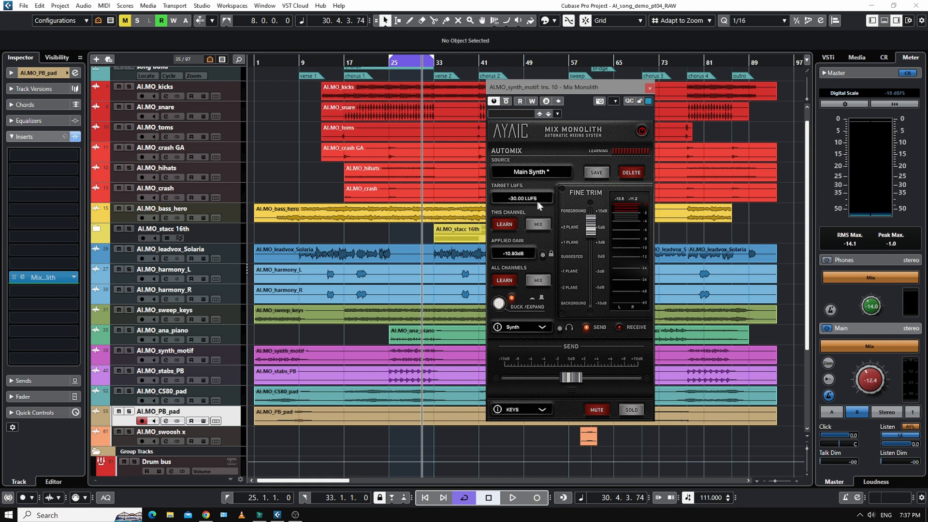
mouse_move(520, 211)
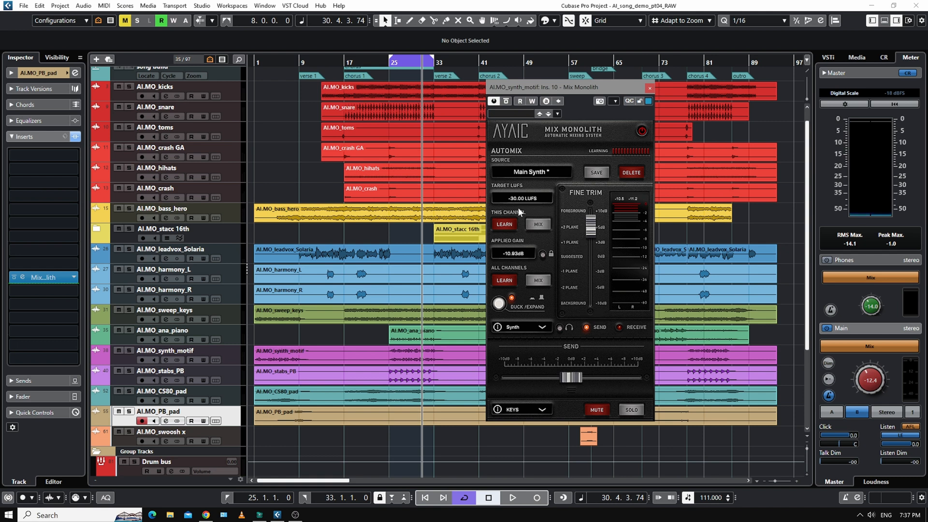
mouse_move(527, 200)
text(-25)
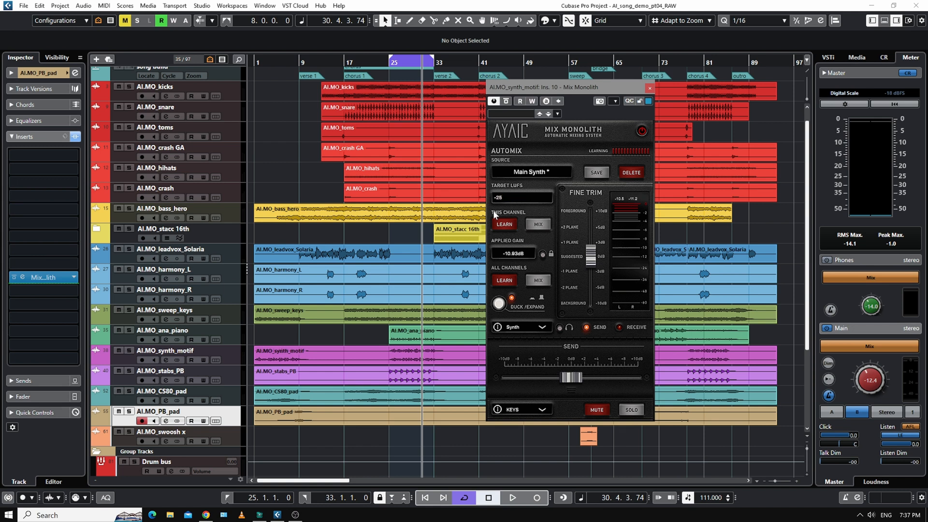
Save the current Mix Monolith settings as a preset named whiny_lead_synth.
click(595, 172)
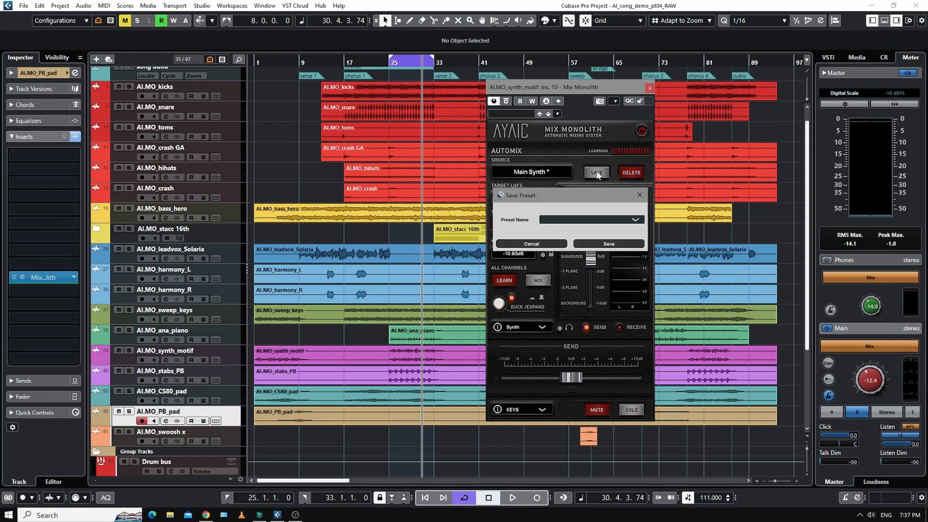
click(585, 220)
text(whiny_lead)
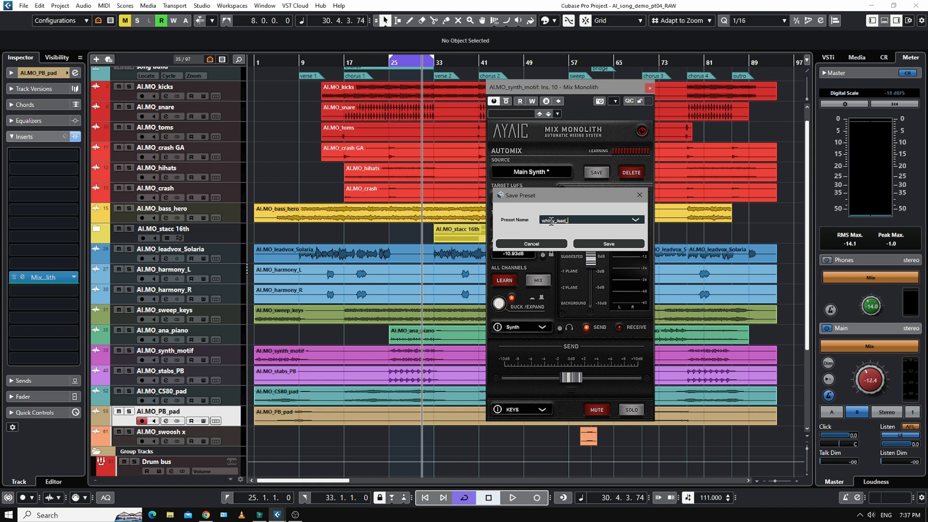
text(synth)
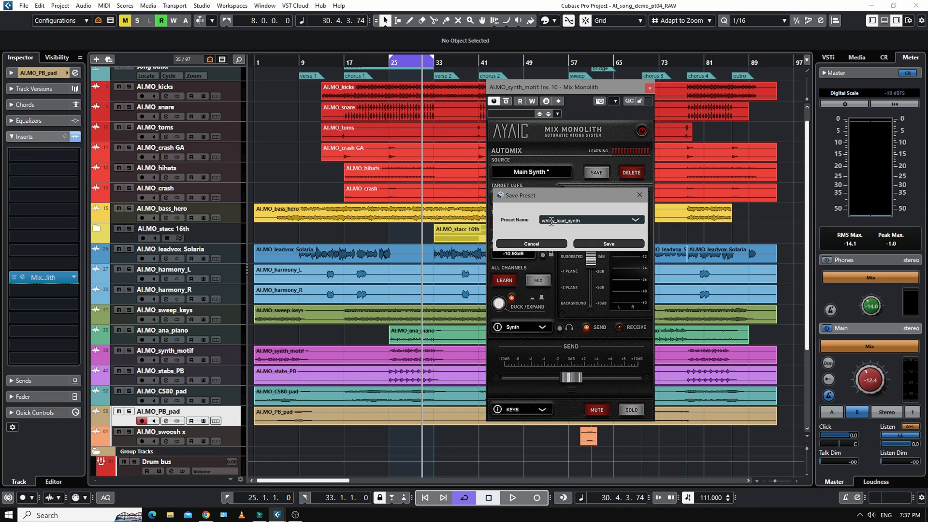
click(607, 244)
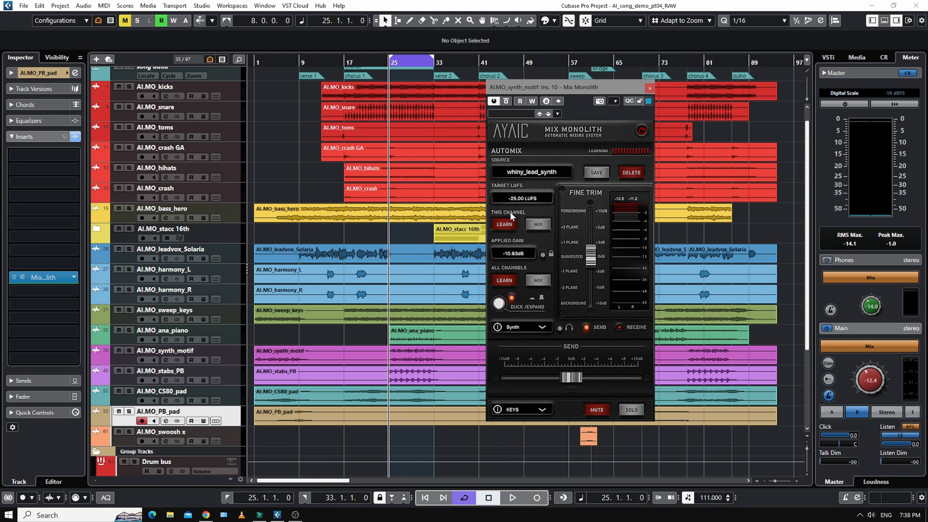
mouse_move(524, 207)
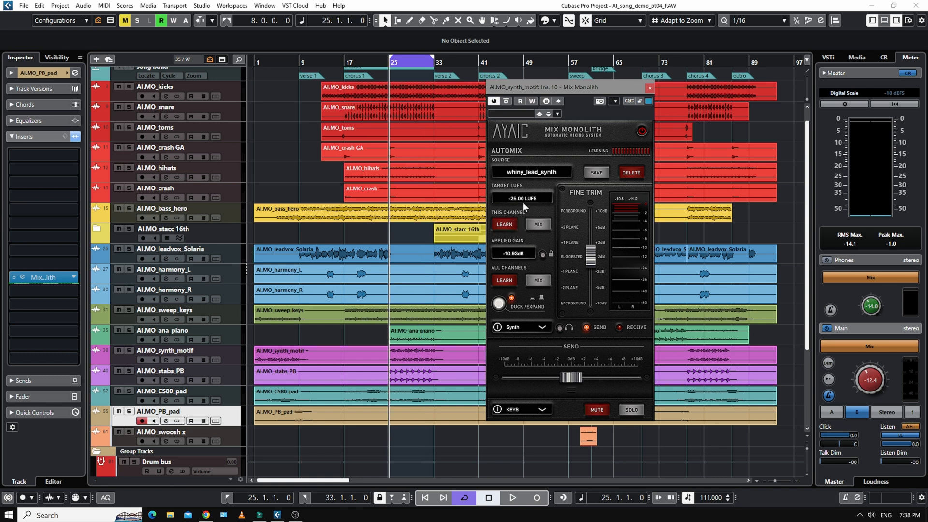
mouse_move(529, 219)
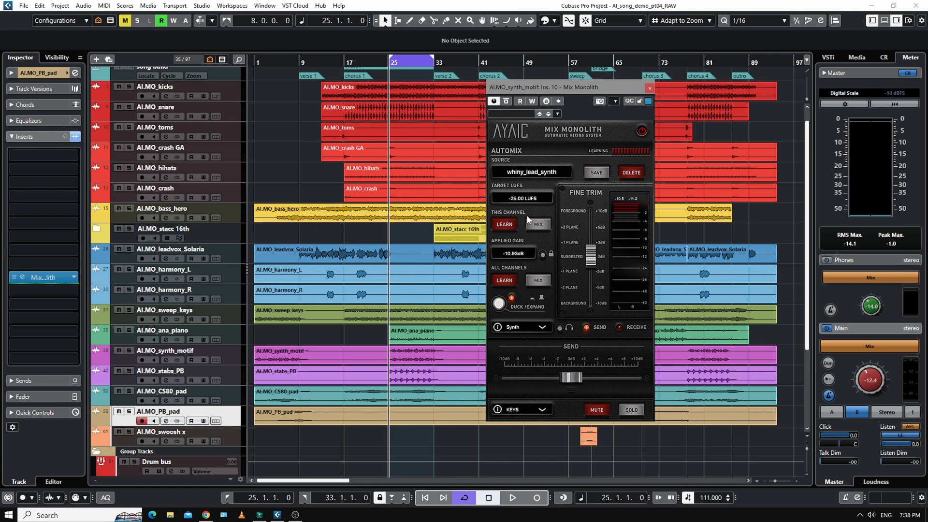
Run Mix for this channel with whiny_lead_synth, changing applied gain to -6.13 dB.
click(511, 498)
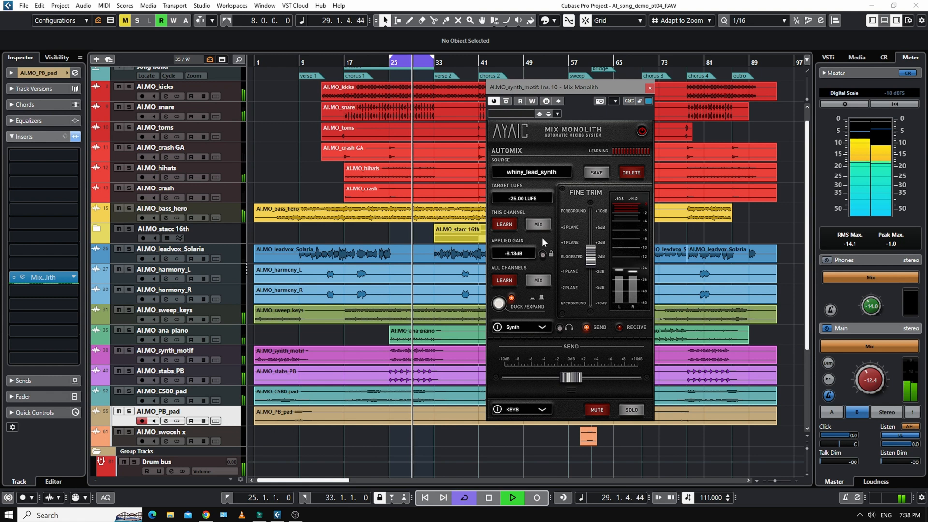
click(487, 496)
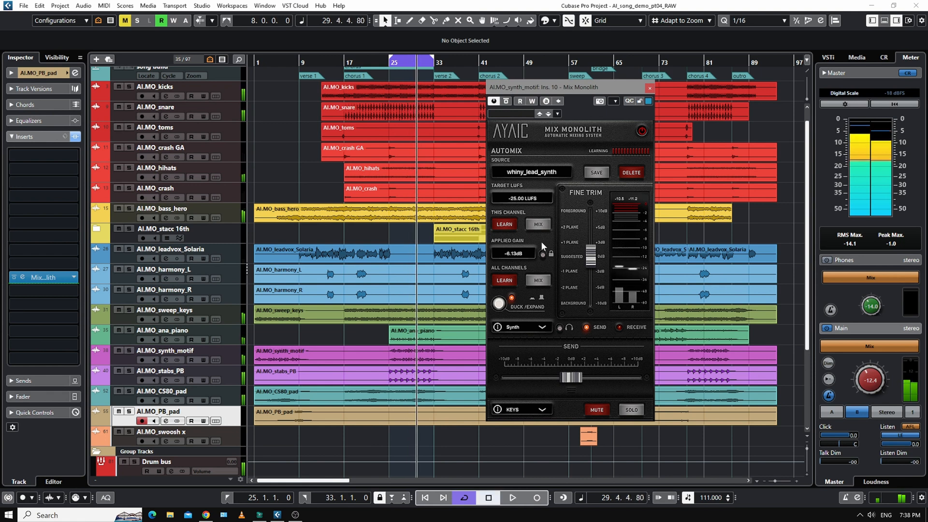
Close the Mix Monolith window and select the AI.MO_harmony_L clip in the arrangement.
click(649, 87)
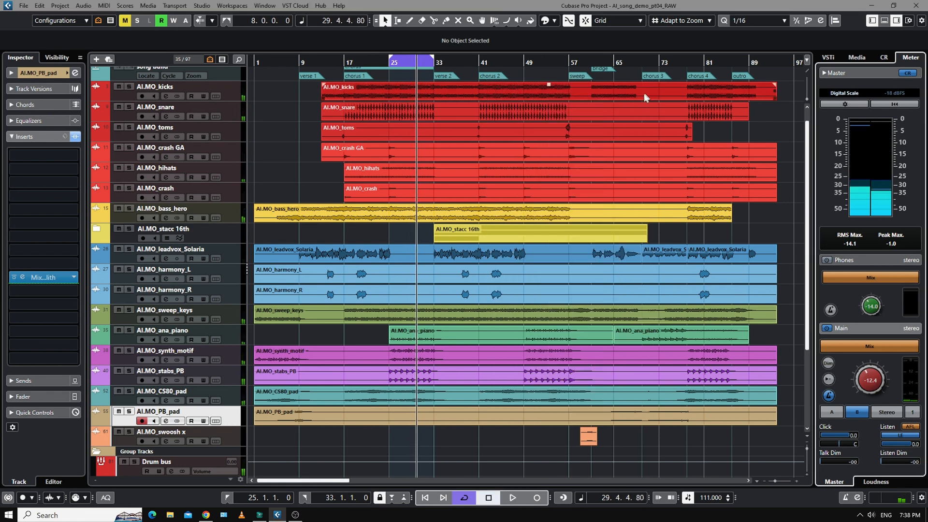
click(393, 281)
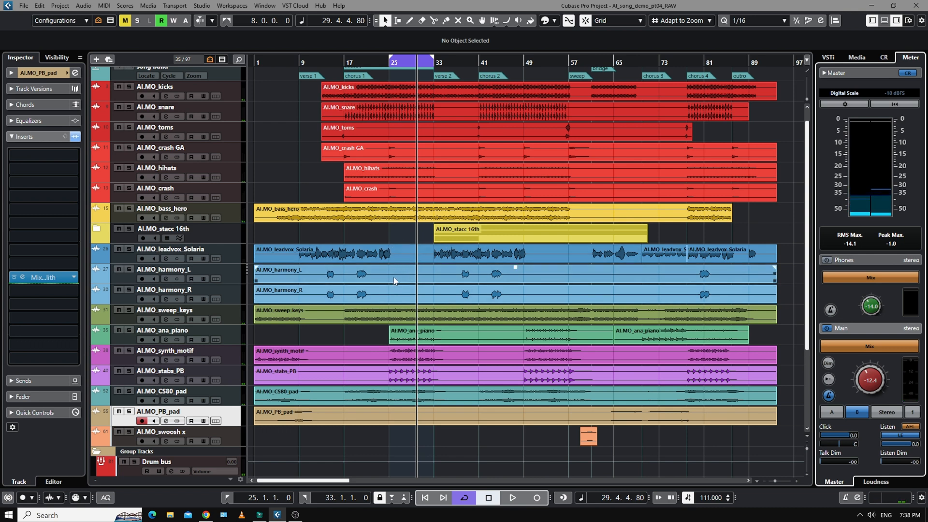
click(331, 274)
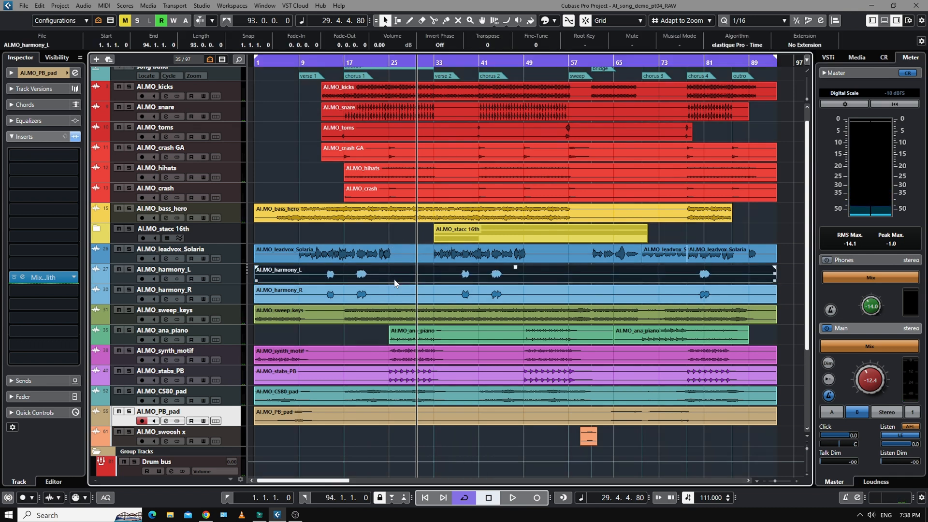